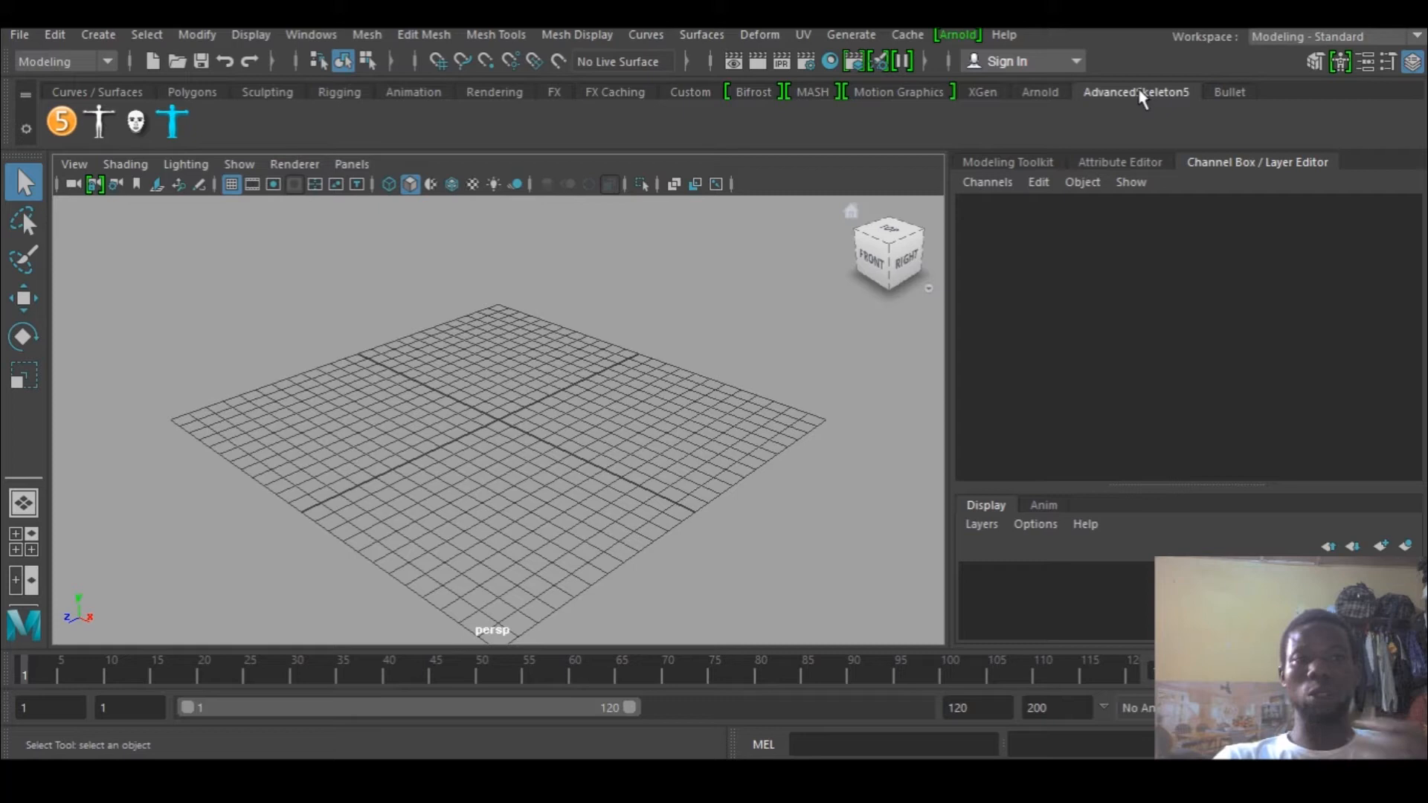
Step: Show the AdvancedSkeleton5 shelf so its main icon can launch the rigging window
{"action": "left_click", "coordinate": [99, 120]}
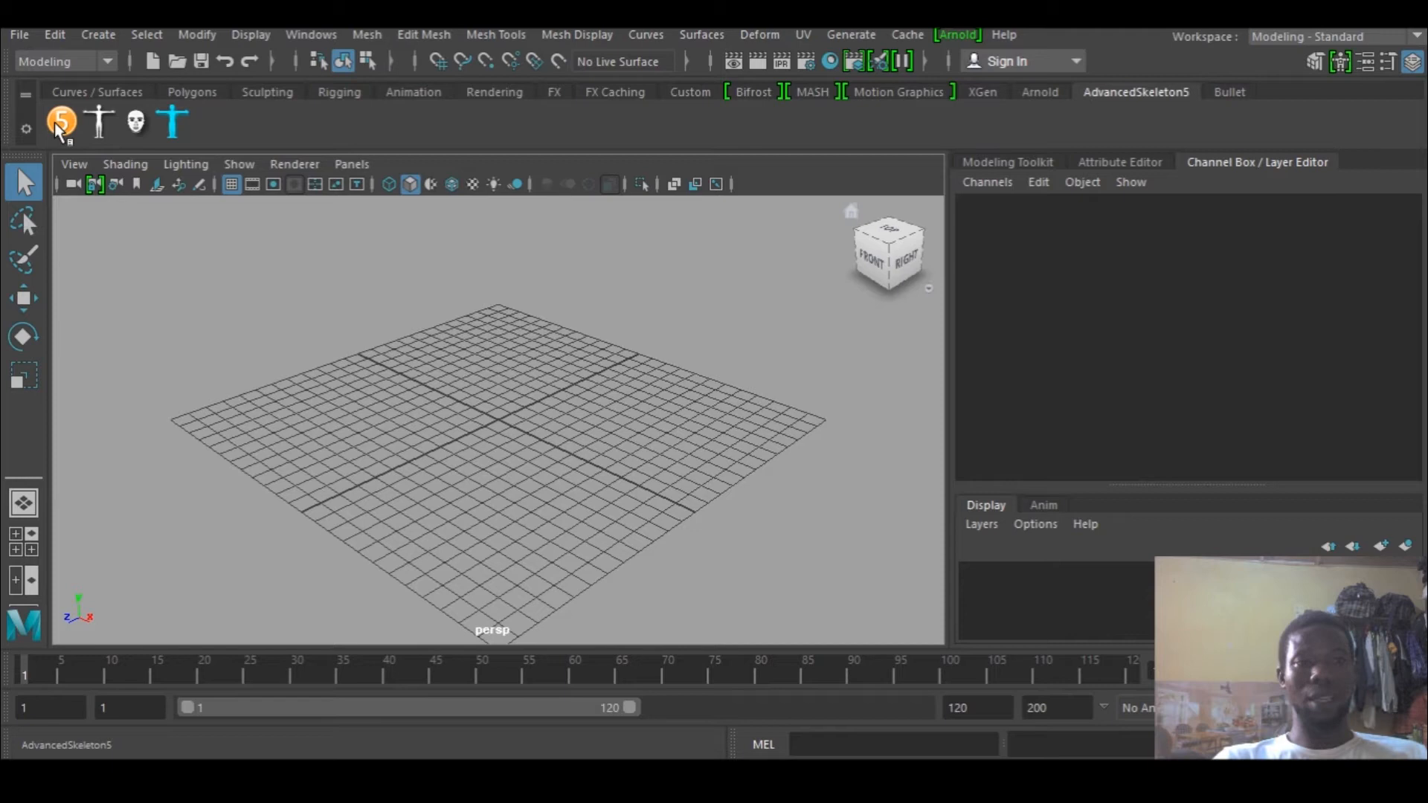
{"action": "mouse_move", "coordinate": [71, 132]}
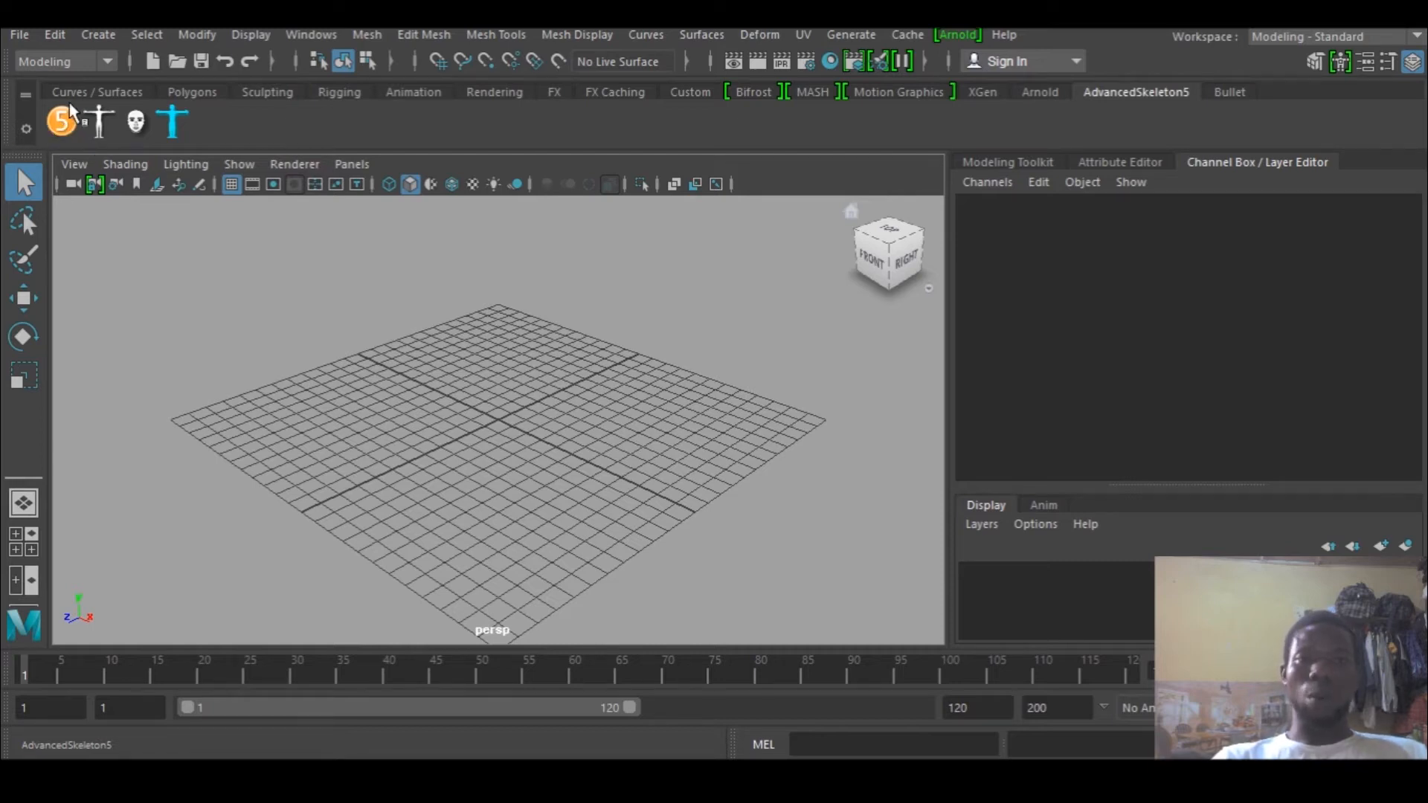
{"action": "mouse_move", "coordinate": [497, 59]}
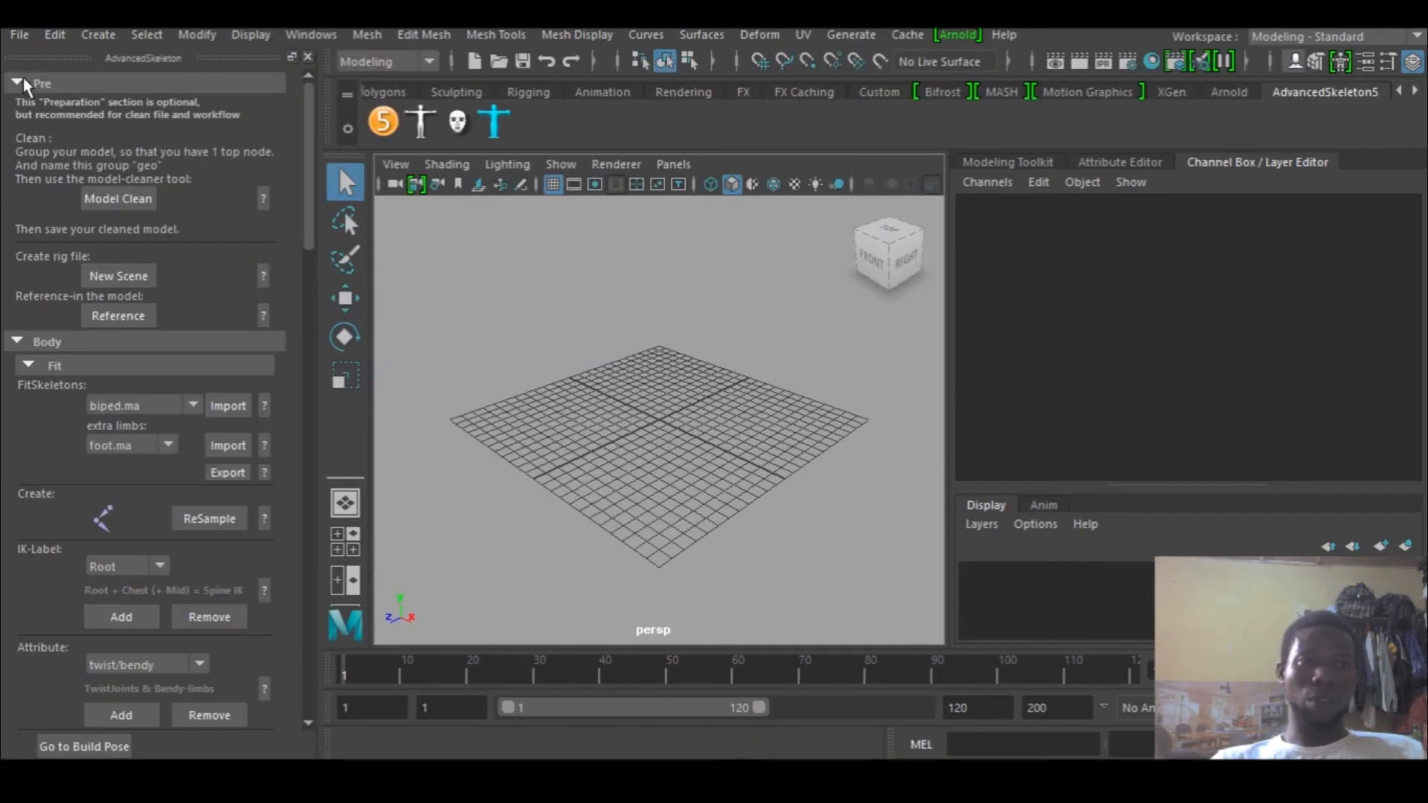
Step: Collapse the optional preparation section and scroll the panel down to the Build area
{"action": "left_click", "coordinate": [17, 83]}
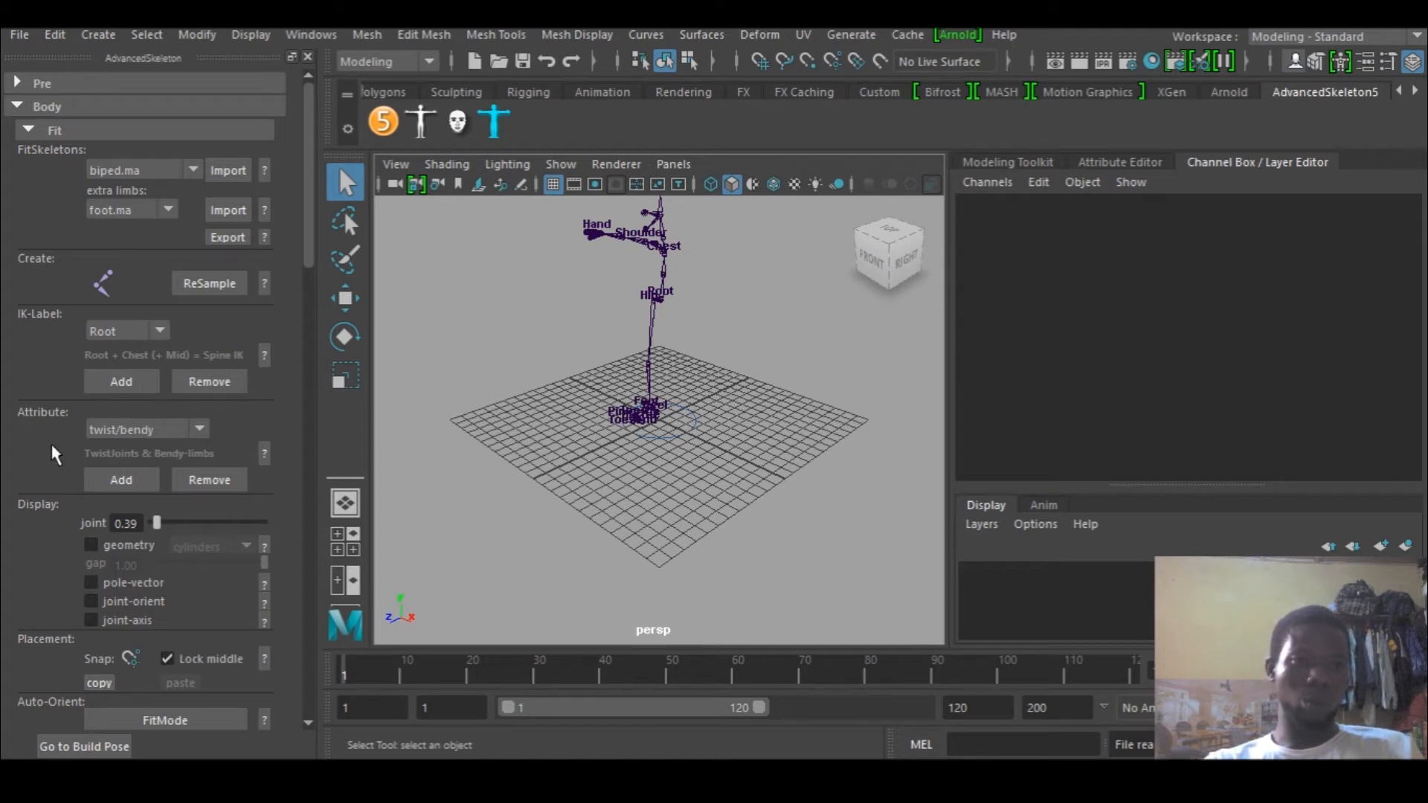
{"action": "scroll", "scroll_direction": "down", "scroll_amount": 3}
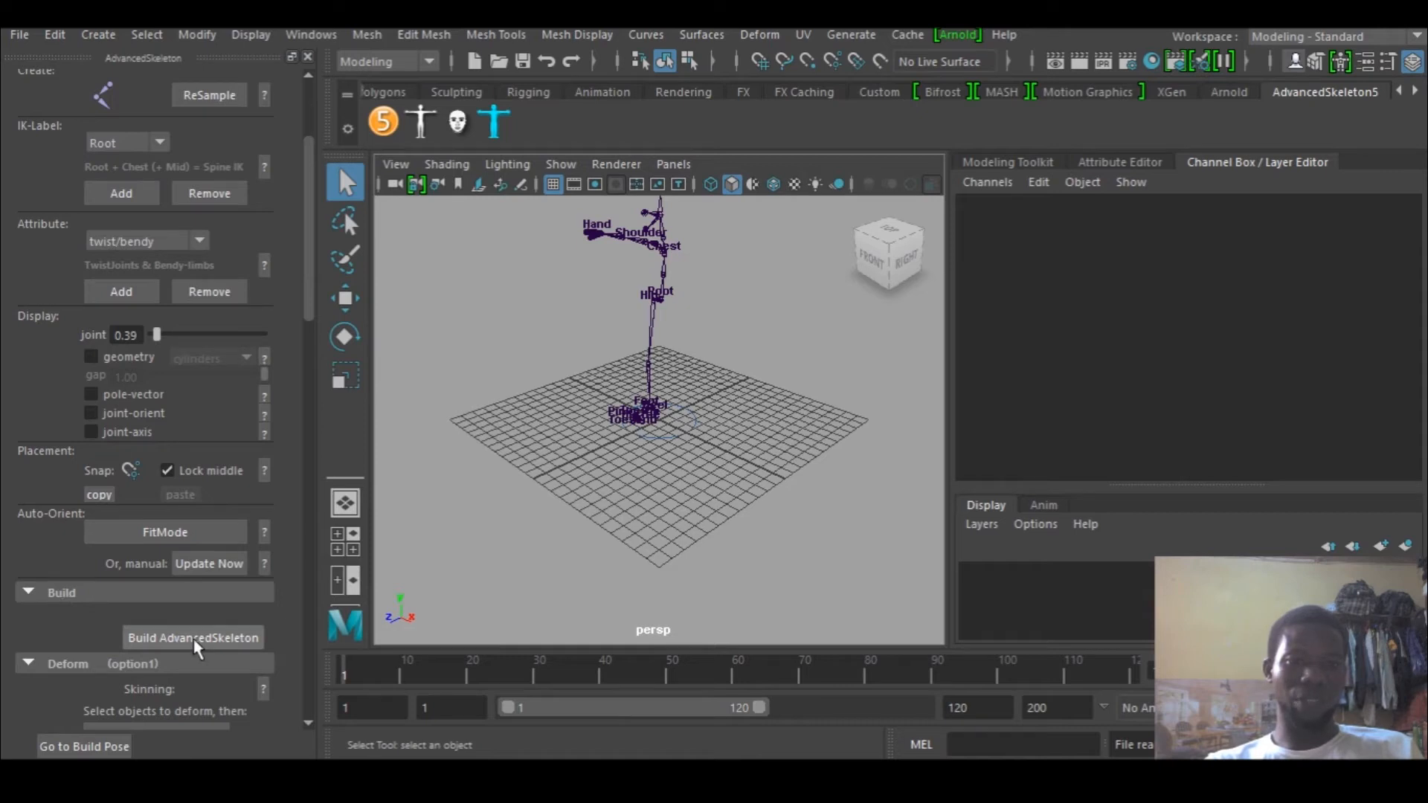
{"action": "mouse_move", "coordinate": [654, 252]}
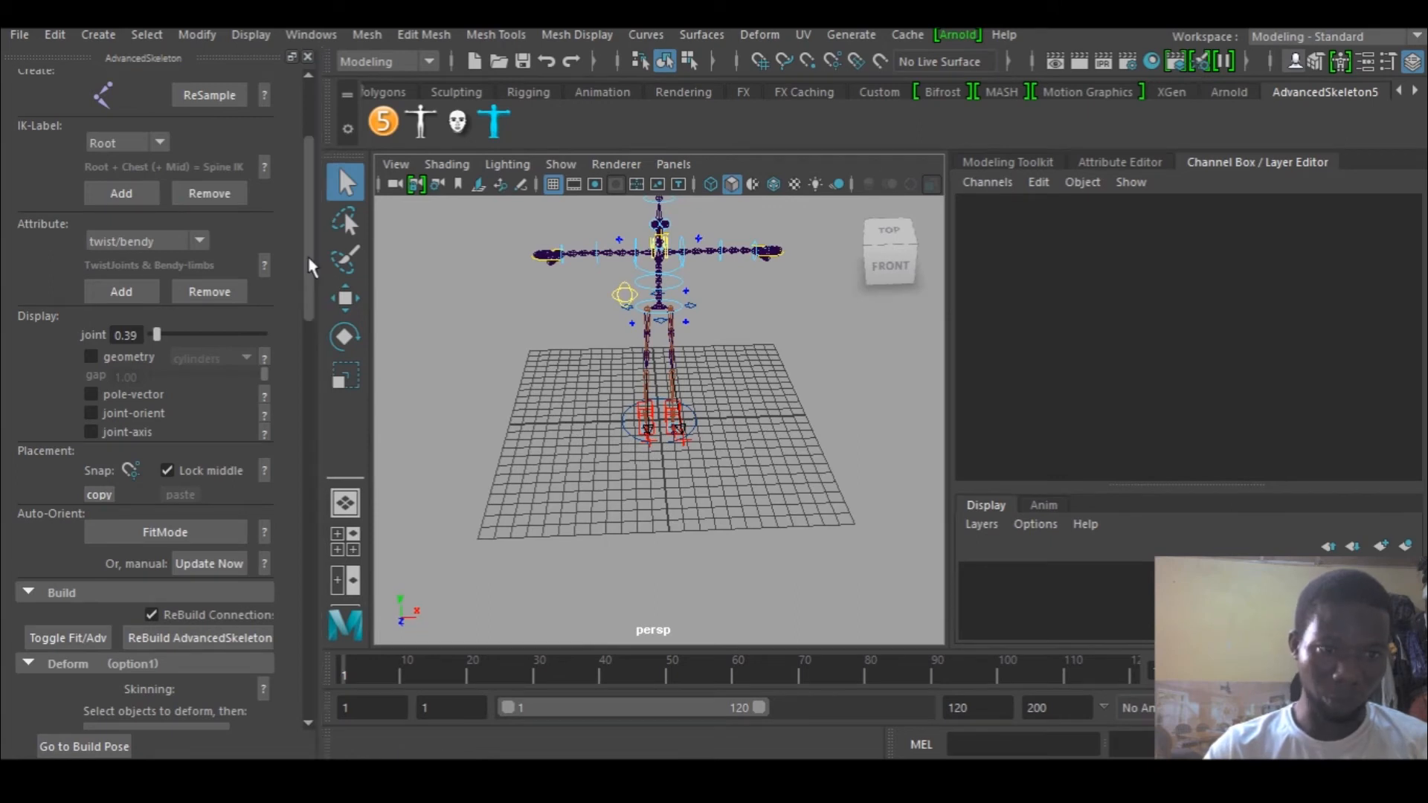
Step: Scroll the AdvancedSkeleton panel down to the Geometry (Skeleton) section
{"action": "scroll", "scroll_direction": "down", "scroll_amount": 3}
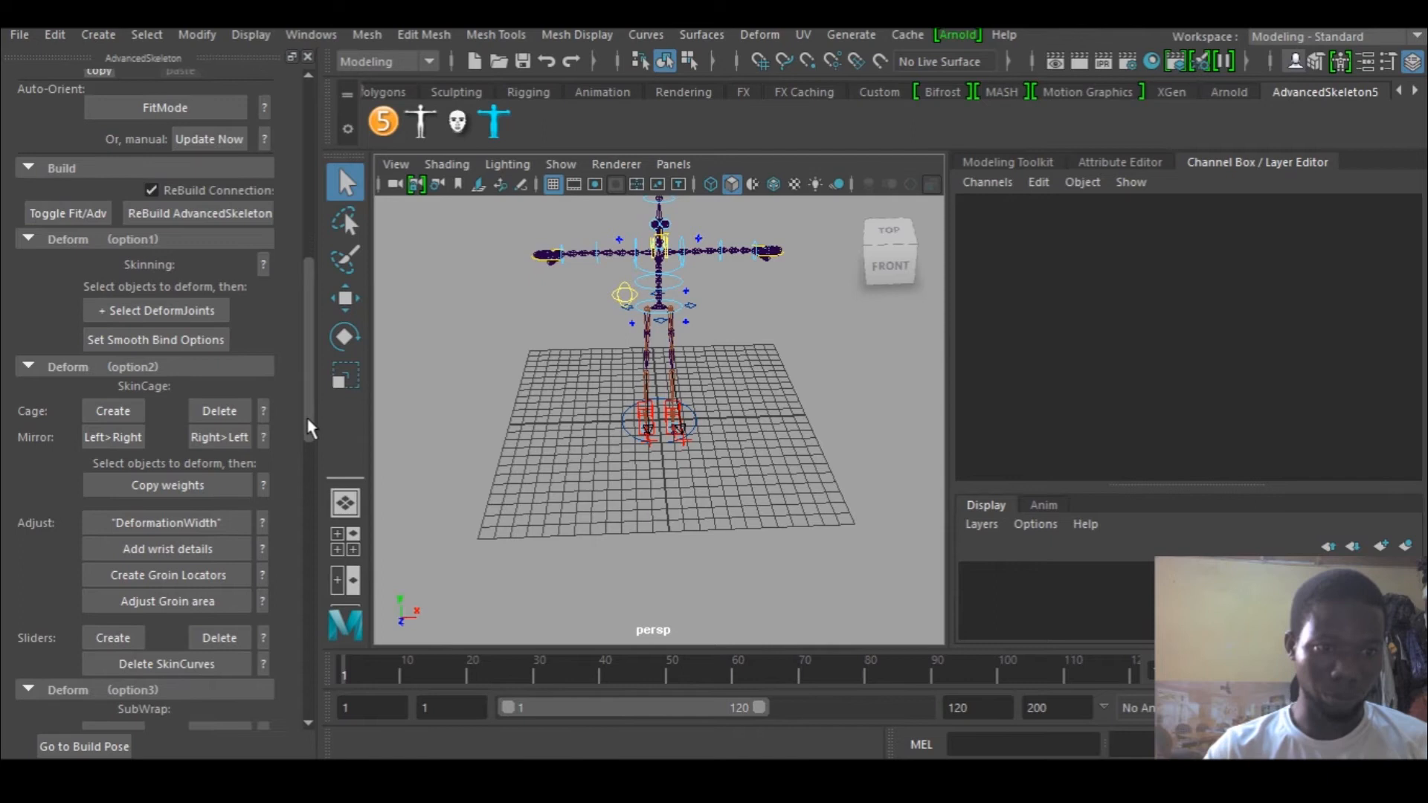
{"action": "scroll", "scroll_direction": "down", "scroll_amount": 3}
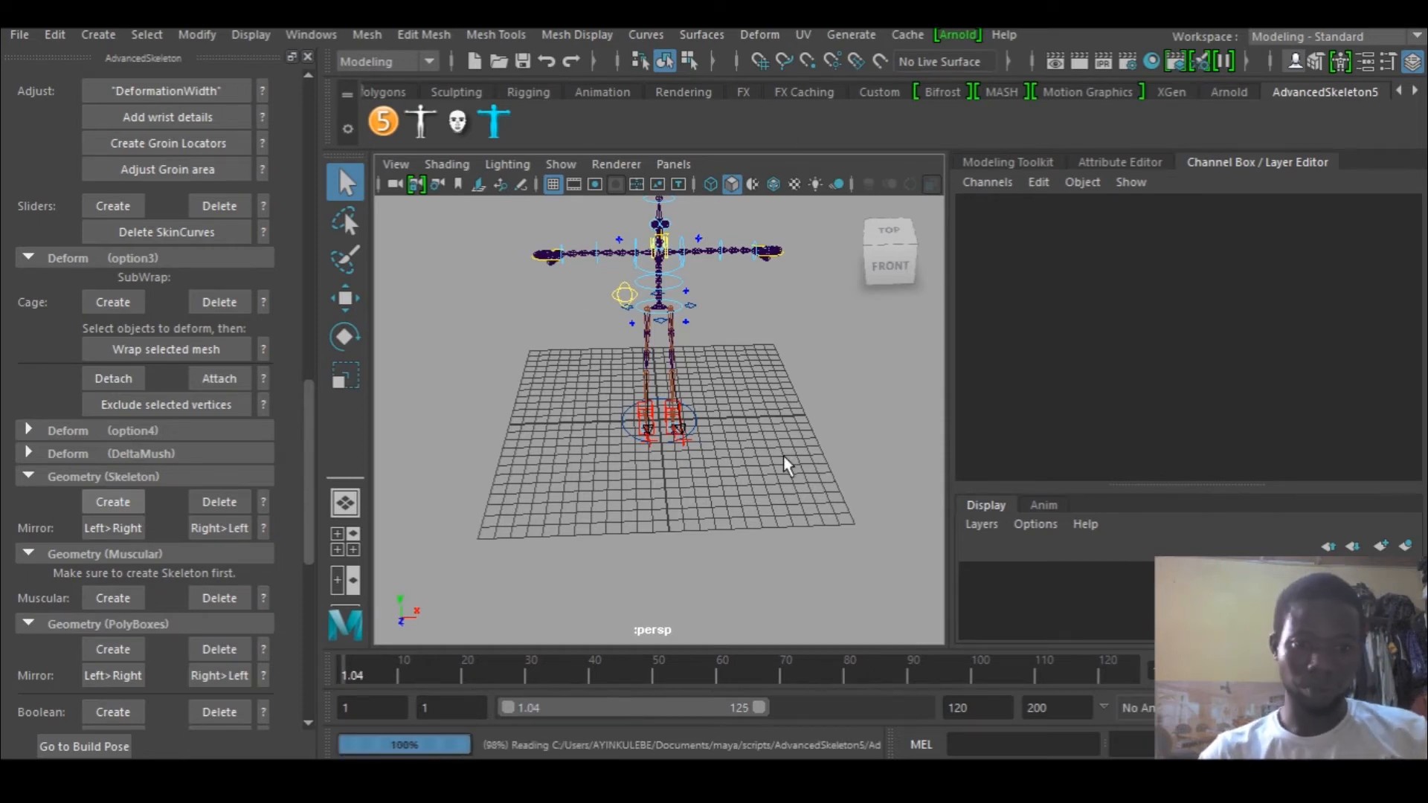
{"action": "mouse_move", "coordinate": [648, 351]}
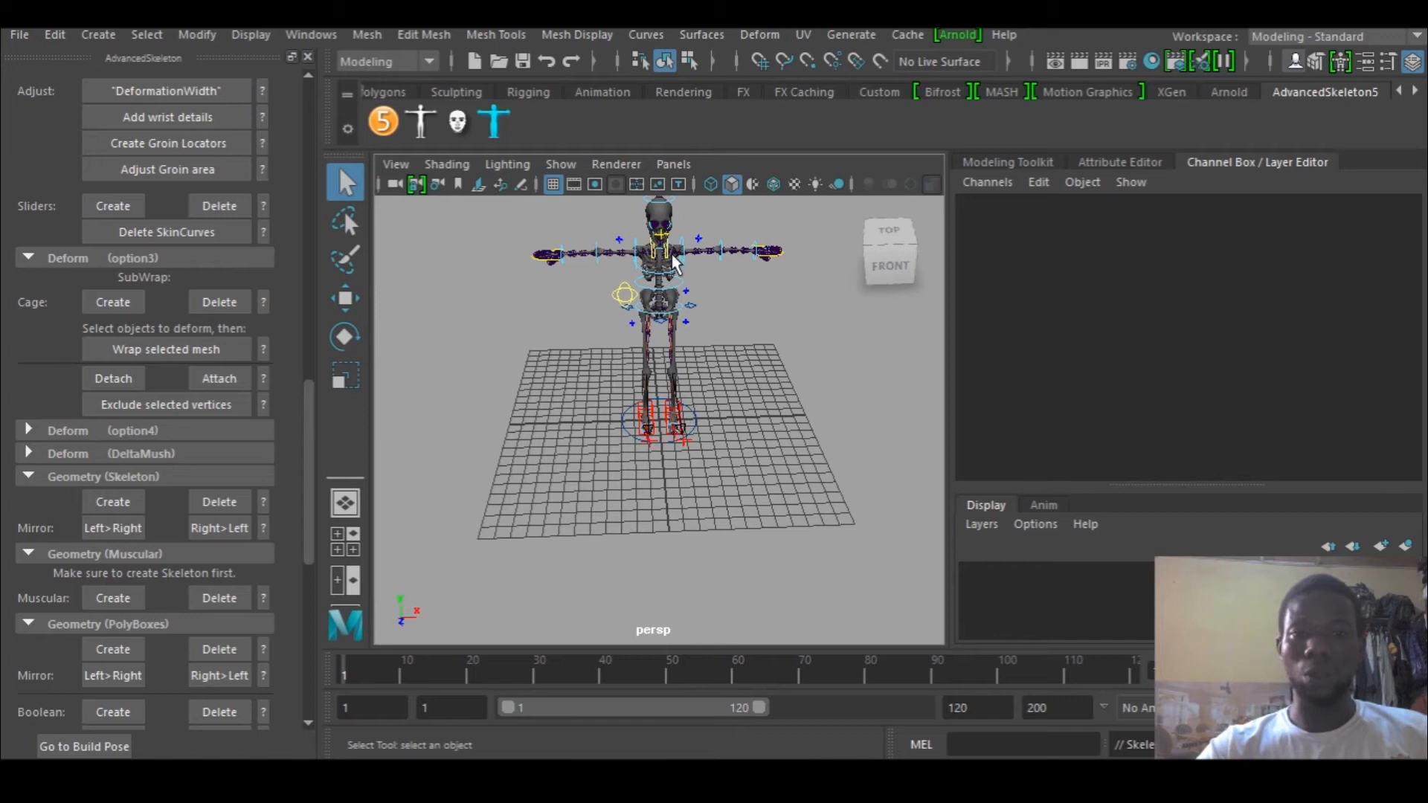
{"action": "mouse_move", "coordinate": [695, 443]}
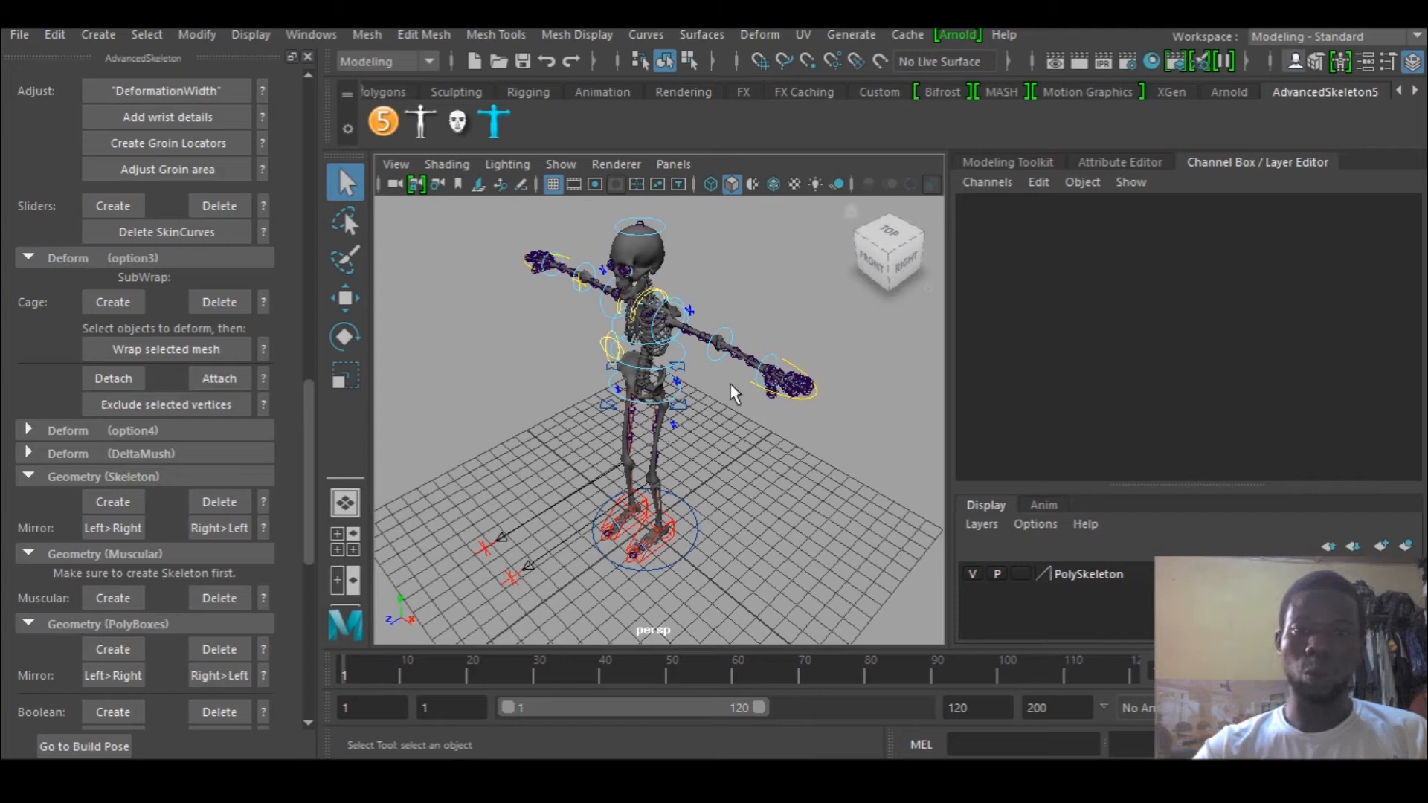
{"action": "mouse_move", "coordinate": [722, 363]}
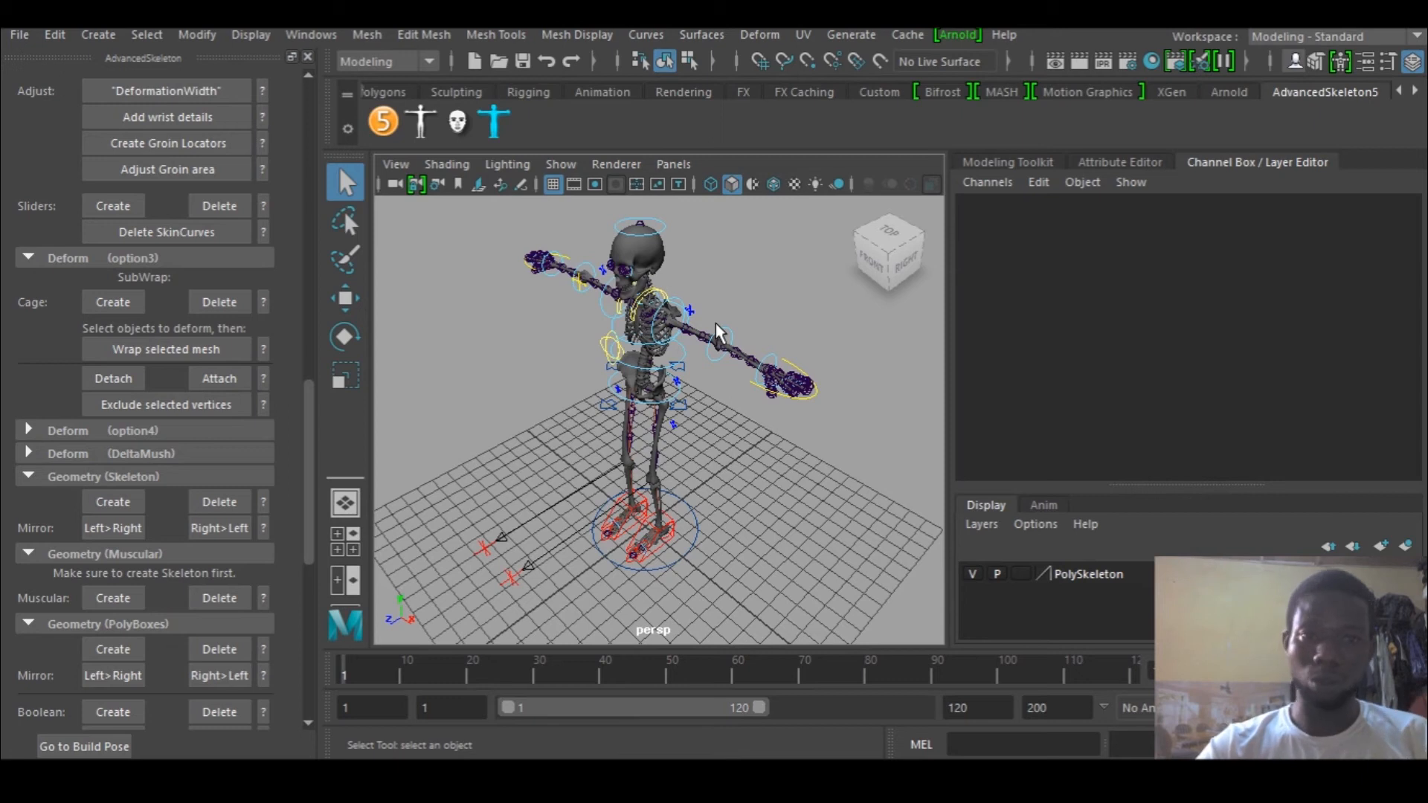
Step: Launch the Picker window from the shelf and load the biped body layout
{"action": "left_click", "coordinate": [420, 121]}
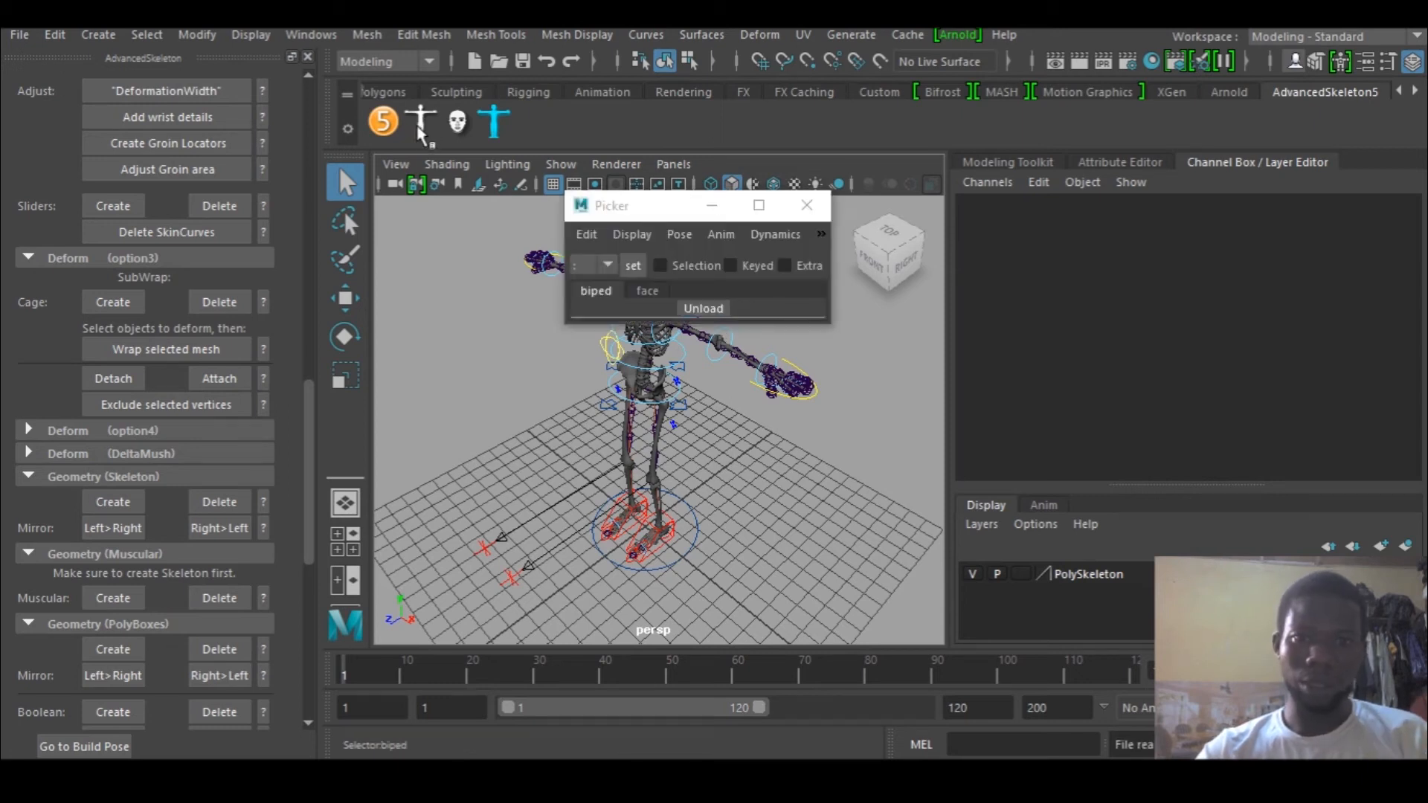
{"action": "mouse_move", "coordinate": [561, 50]}
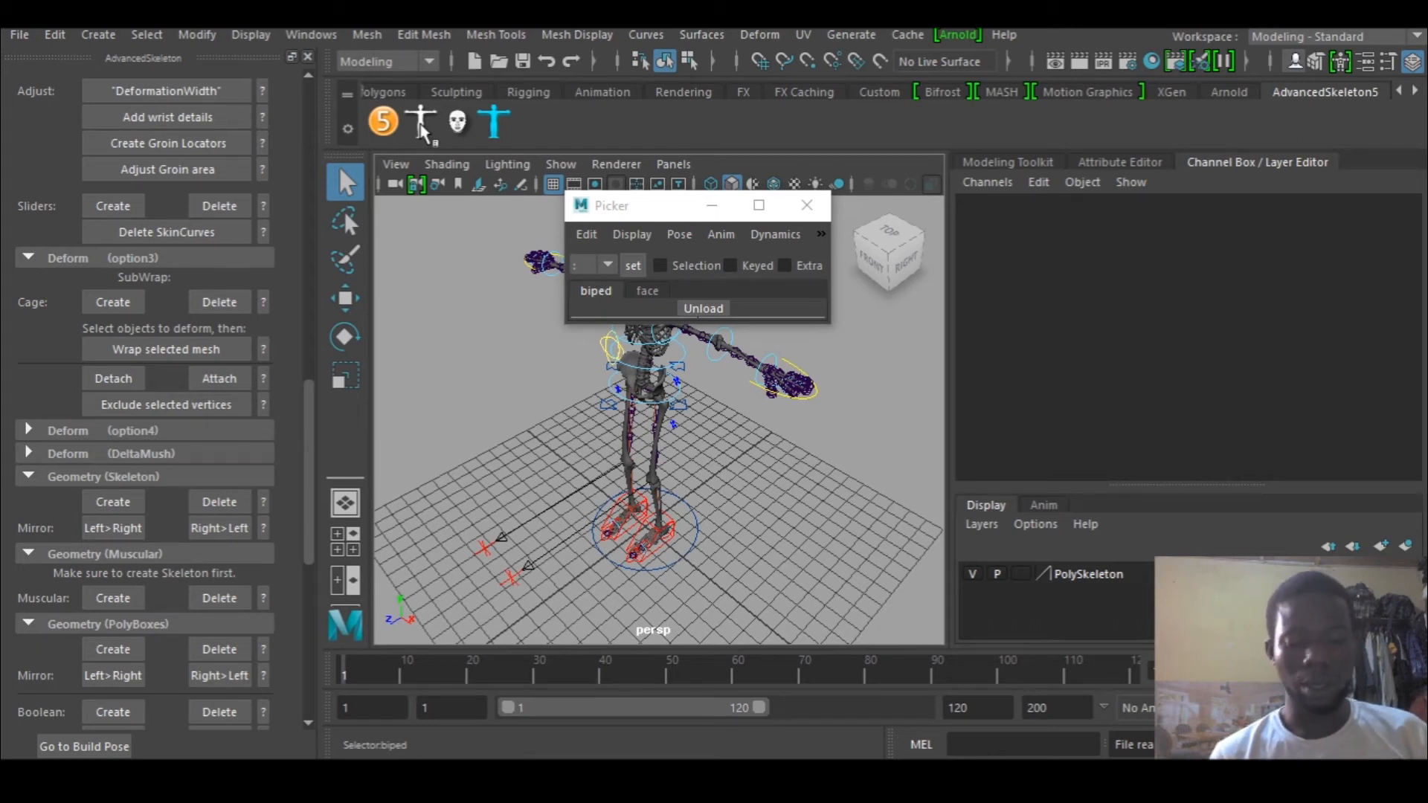
{"action": "left_click", "coordinate": [595, 290]}
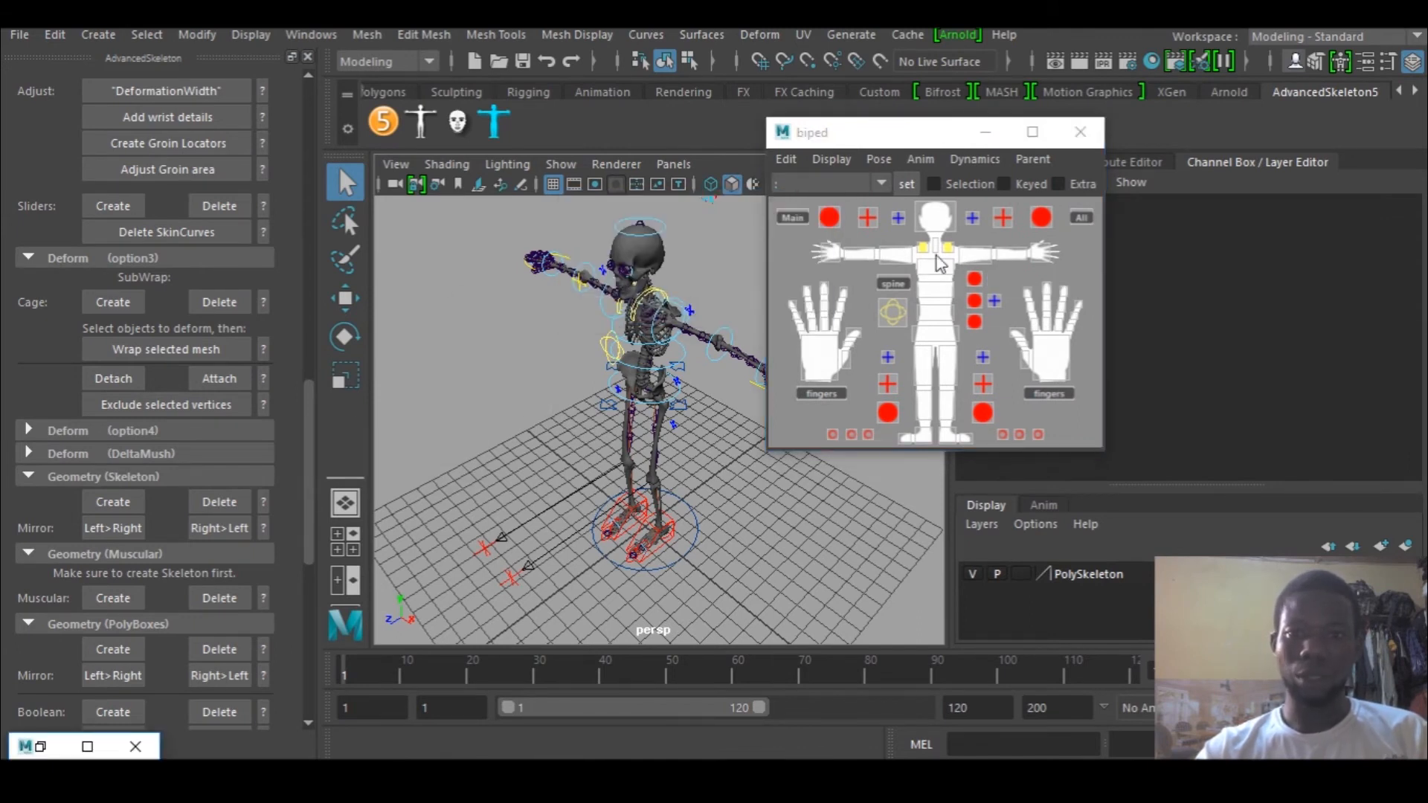
Step: Run Anim > SwitchFKIK on each arm, then select the outstretched arm's IK hand control
{"action": "left_click", "coordinate": [973, 265]}
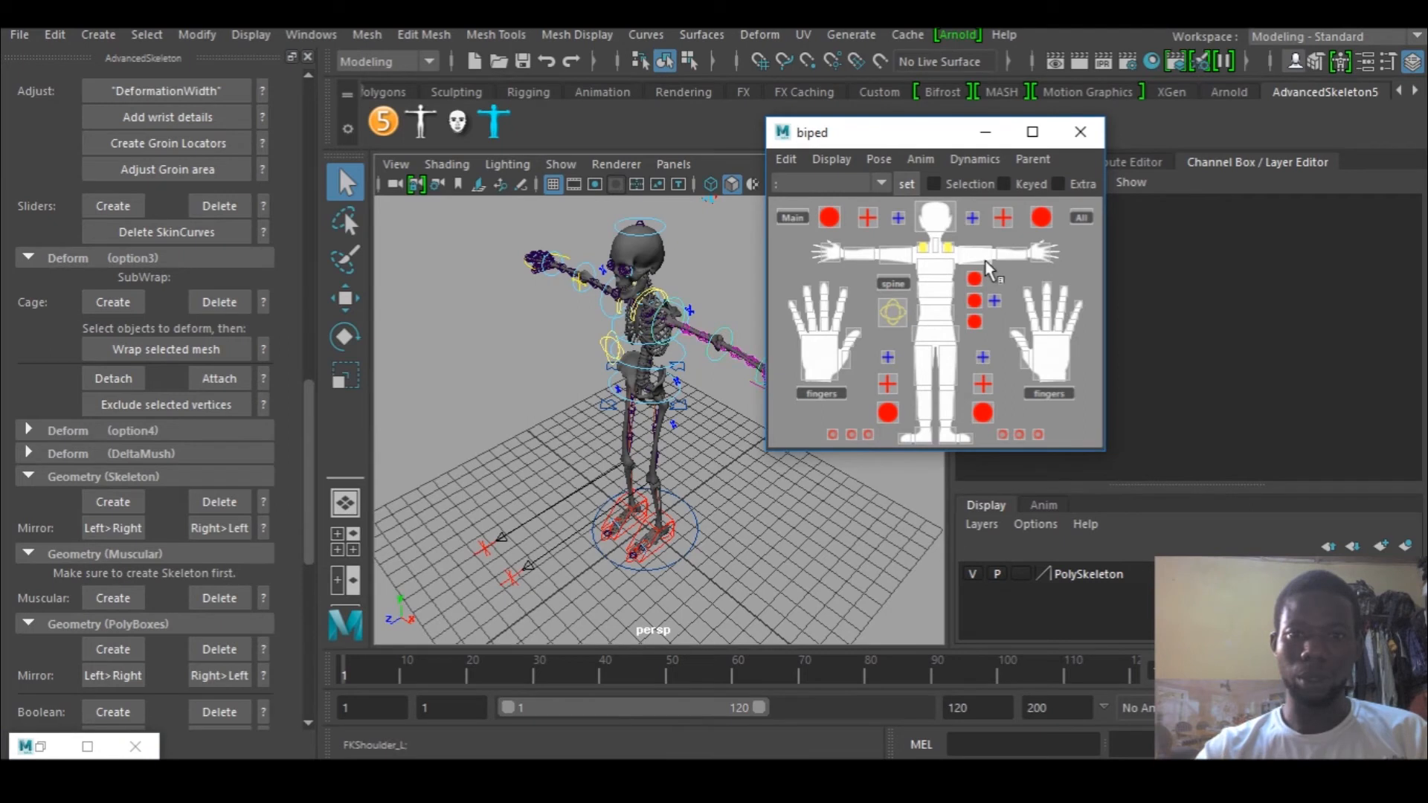
{"action": "mouse_move", "coordinate": [1057, 108]}
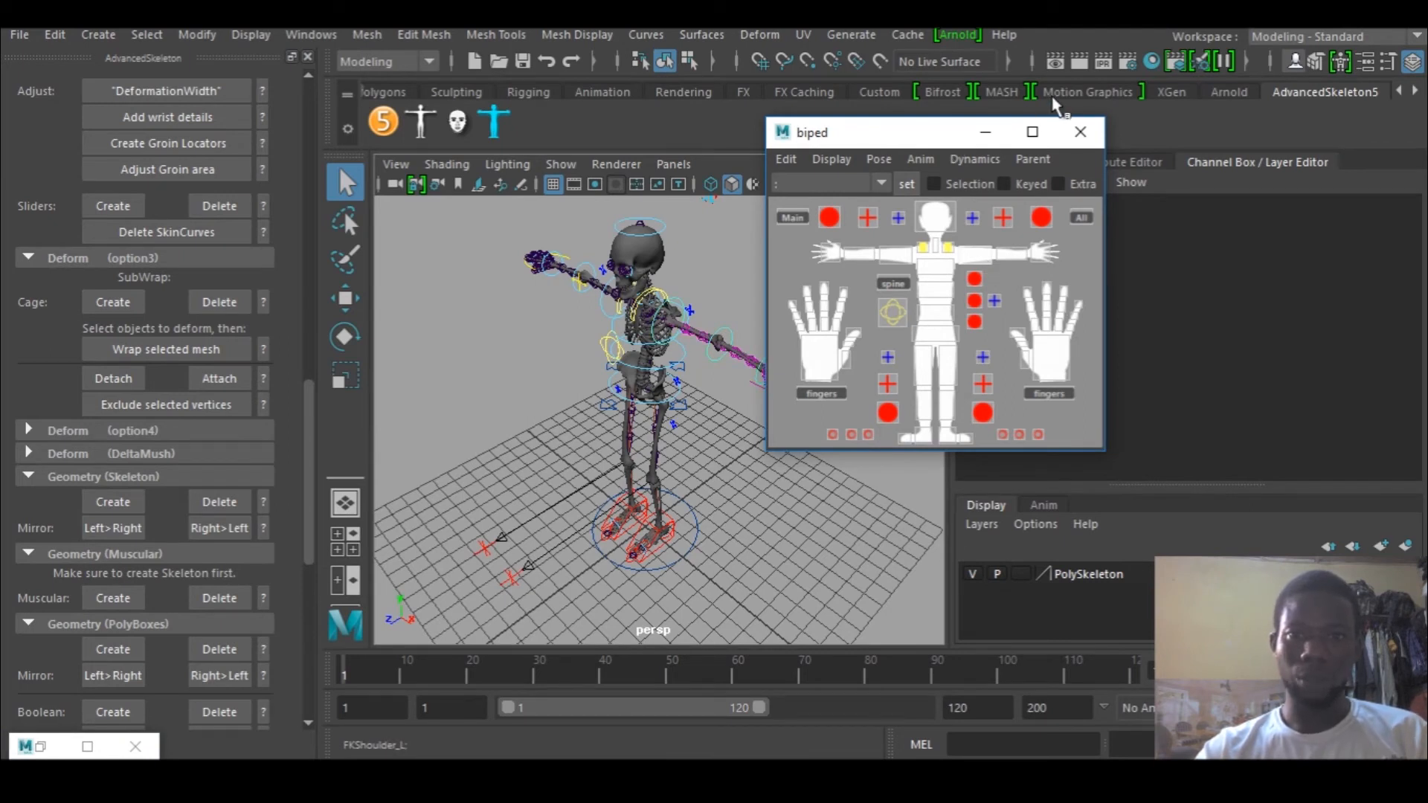
{"action": "mouse_move", "coordinate": [910, 168]}
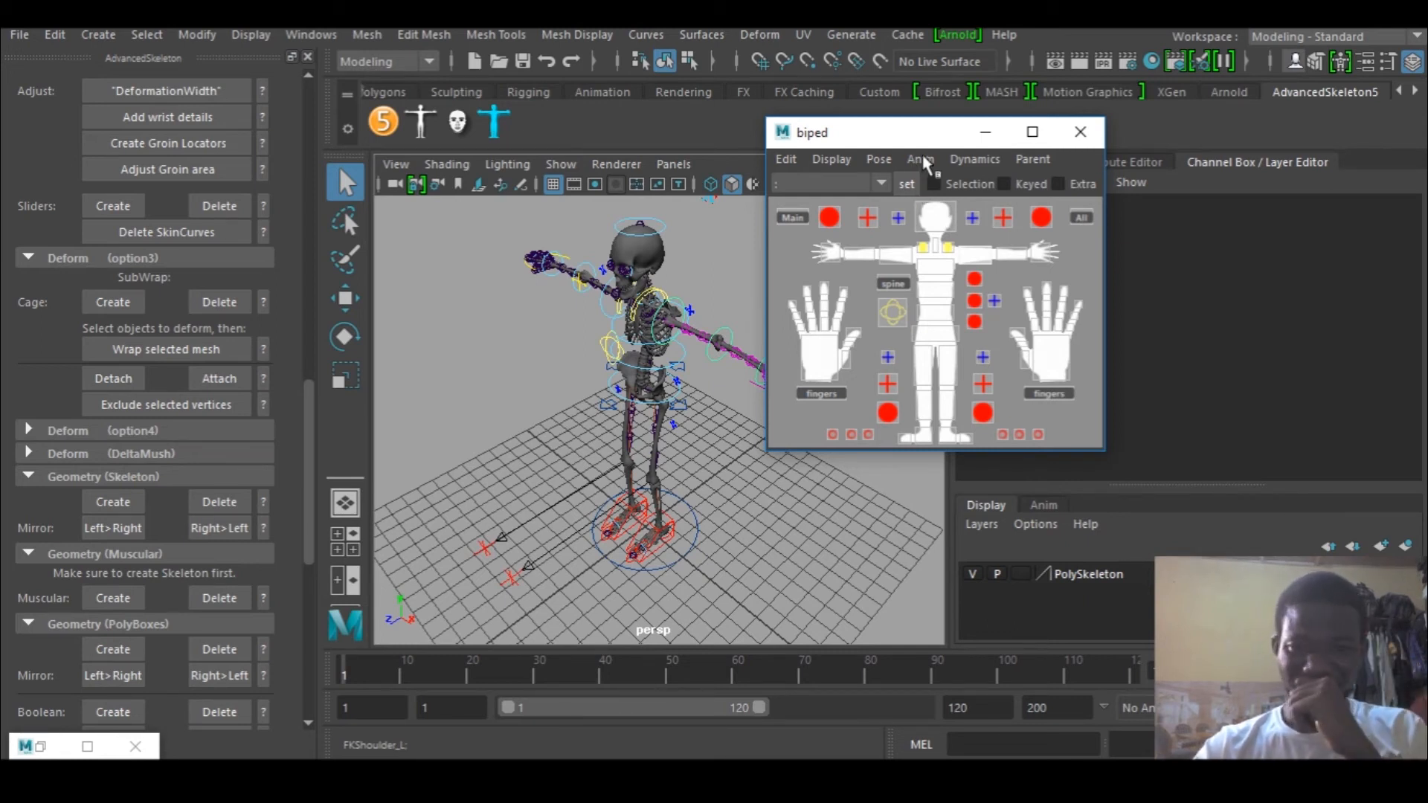
{"action": "mouse_move", "coordinate": [924, 181]}
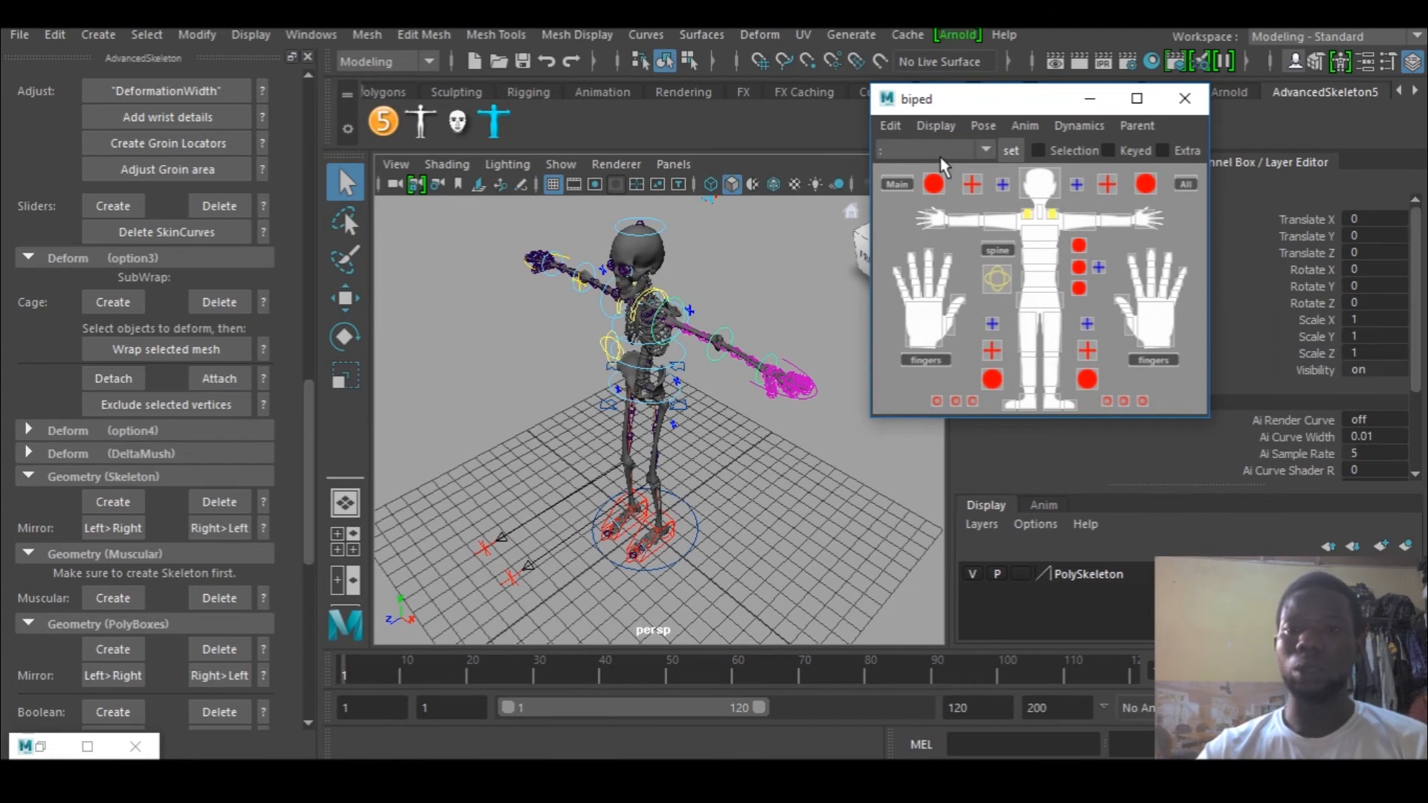
{"action": "left_click", "coordinate": [1023, 125]}
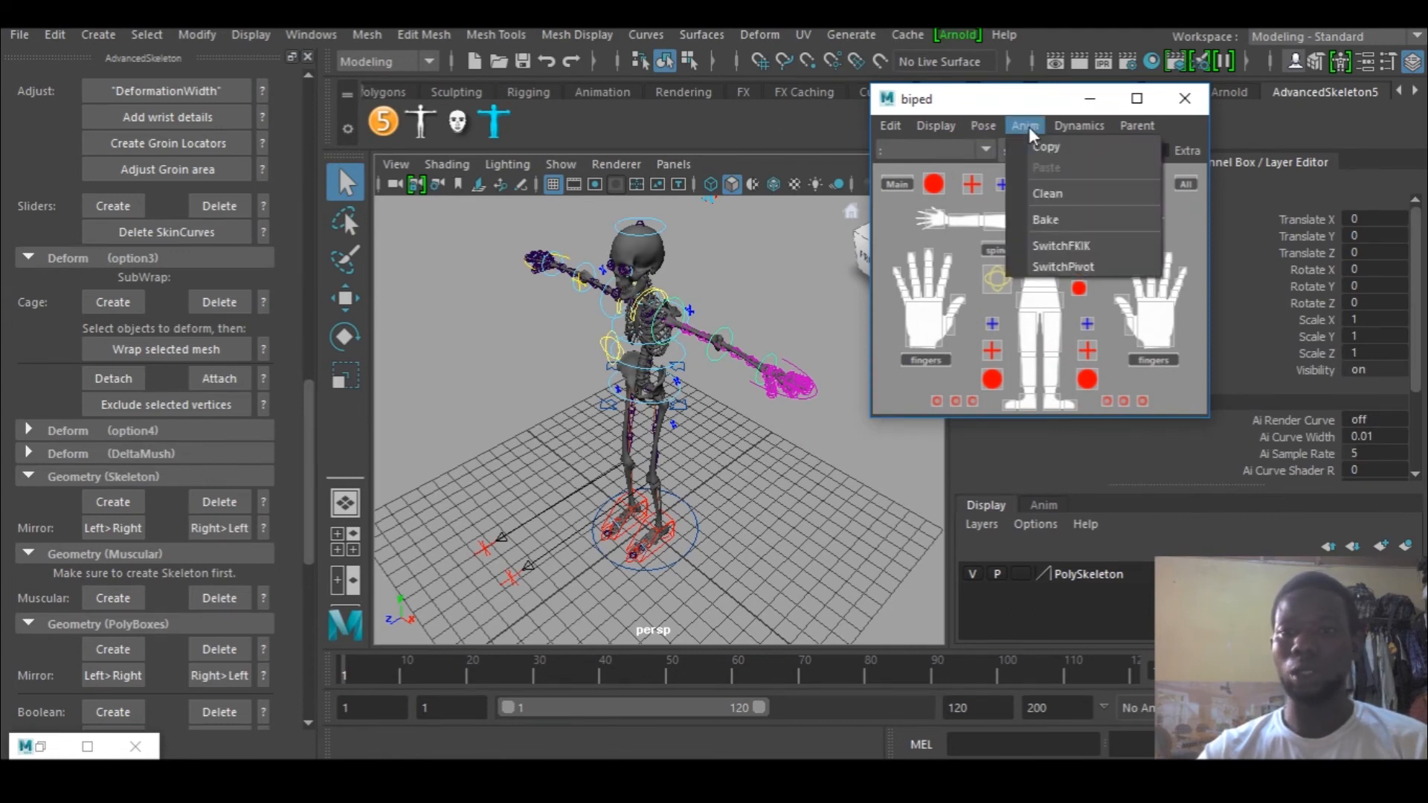
{"action": "left_click", "coordinate": [1023, 124]}
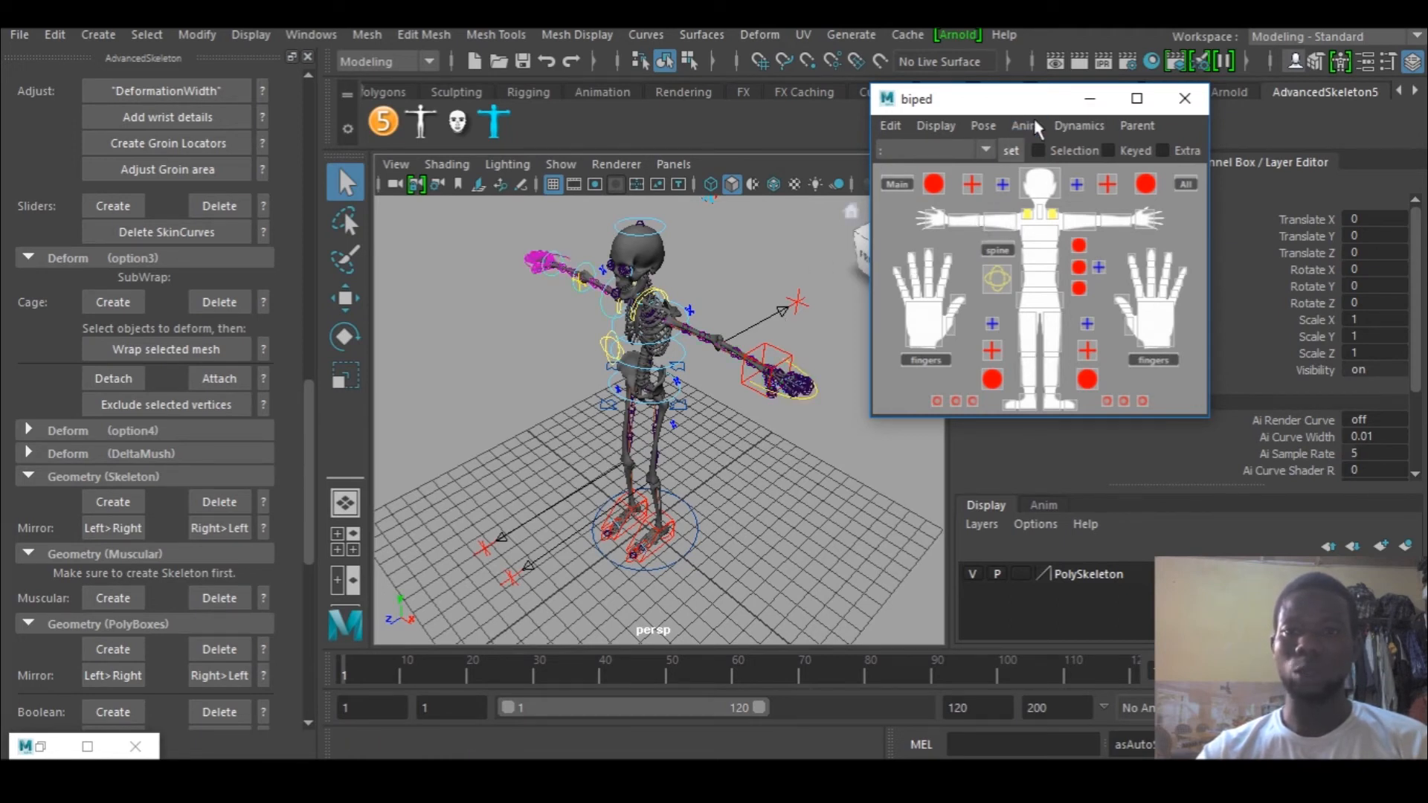
{"action": "left_click", "coordinate": [1024, 125]}
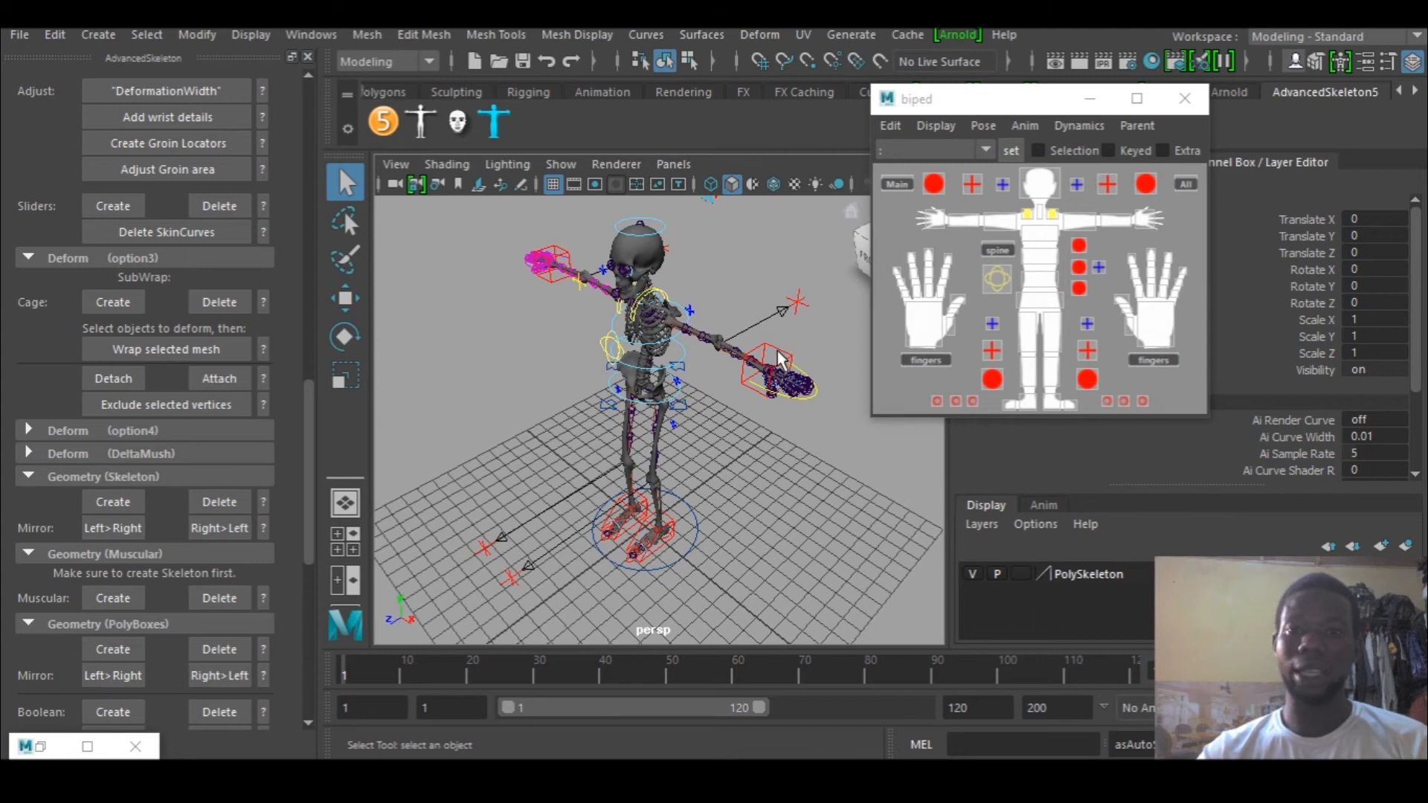
{"action": "mouse_move", "coordinate": [820, 465]}
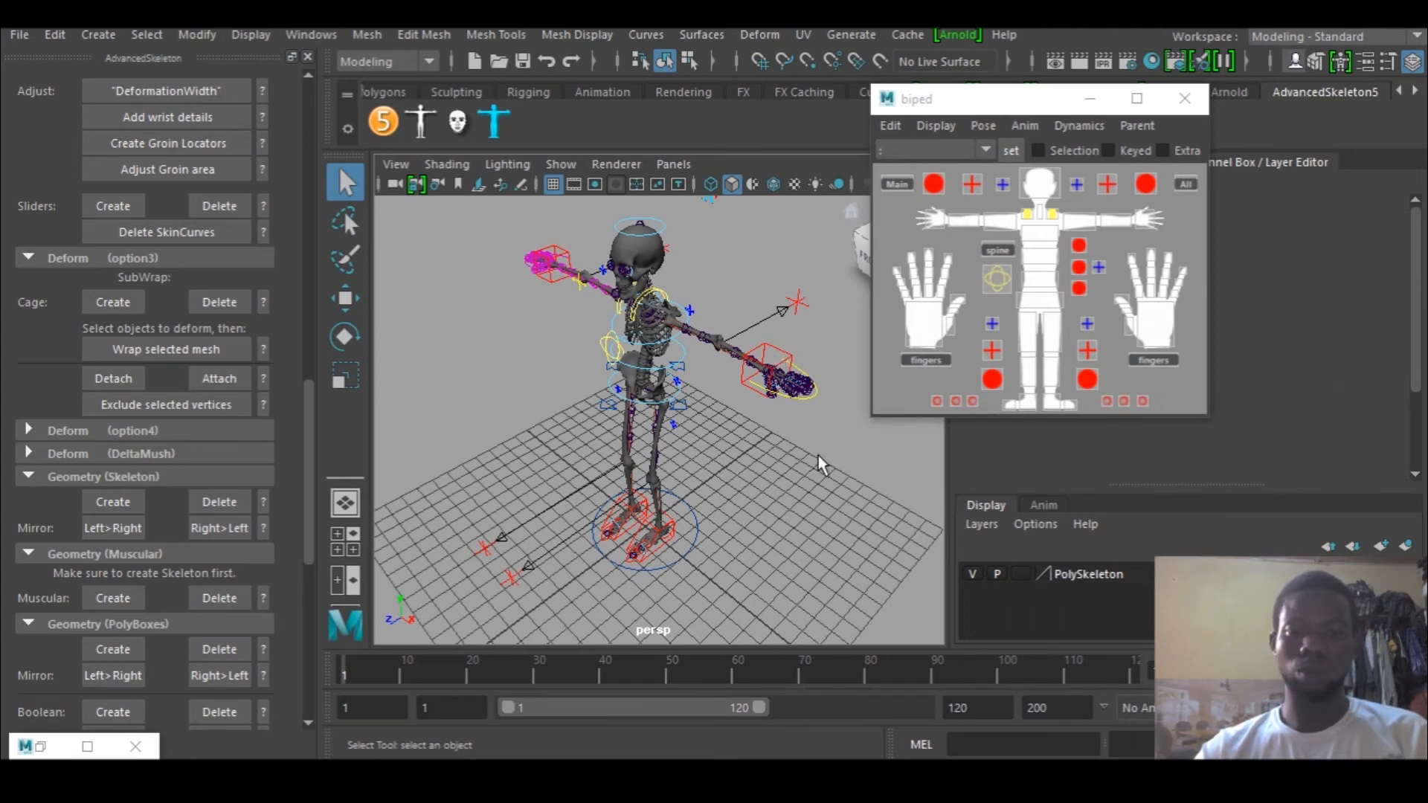
{"action": "left_click", "coordinate": [786, 391]}
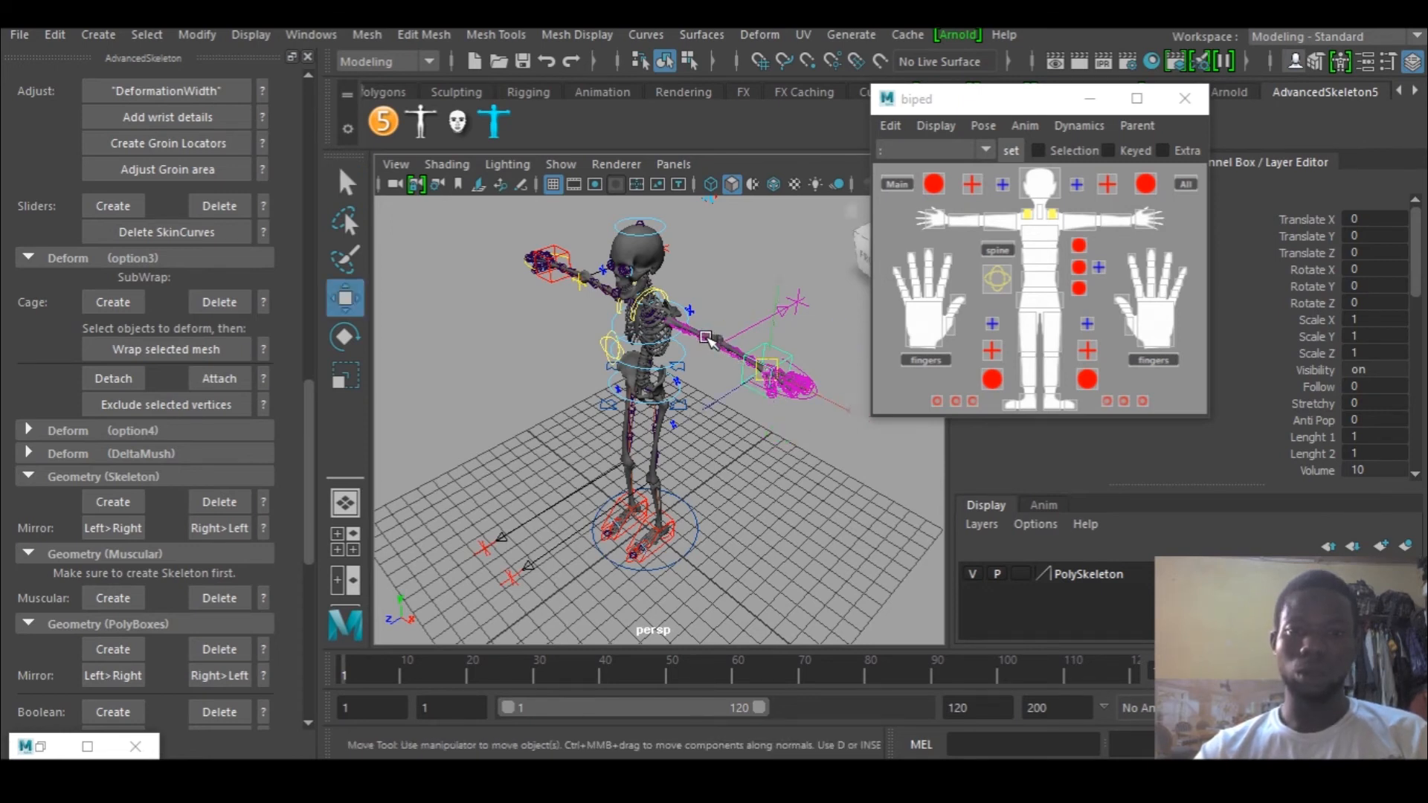
Step: Drag one IK hand inward to bend the arm, then raise the other IK hand slightly
{"action": "left_click_drag", "start_coordinate": [705, 339], "coordinate": [670, 311]}
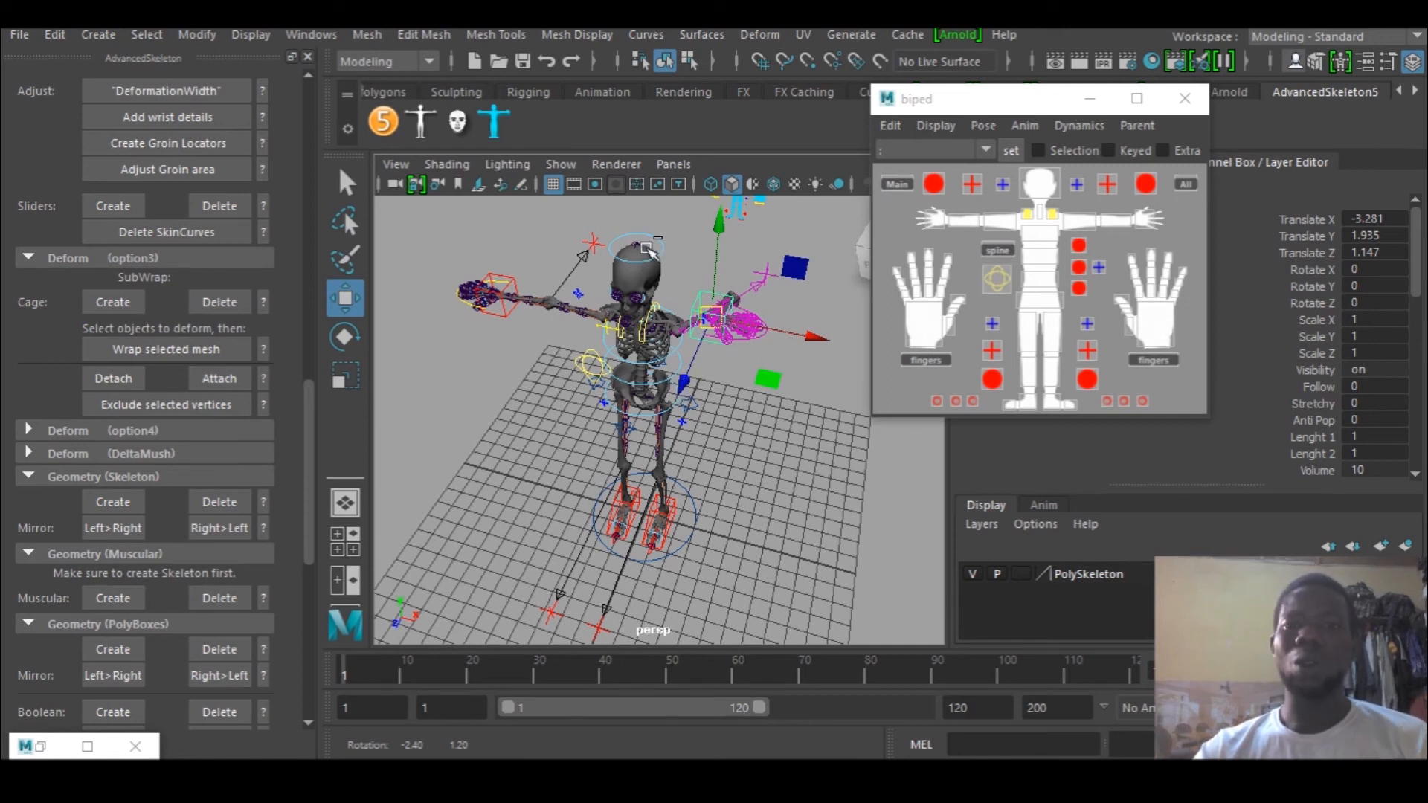
{"action": "mouse_move", "coordinate": [705, 364]}
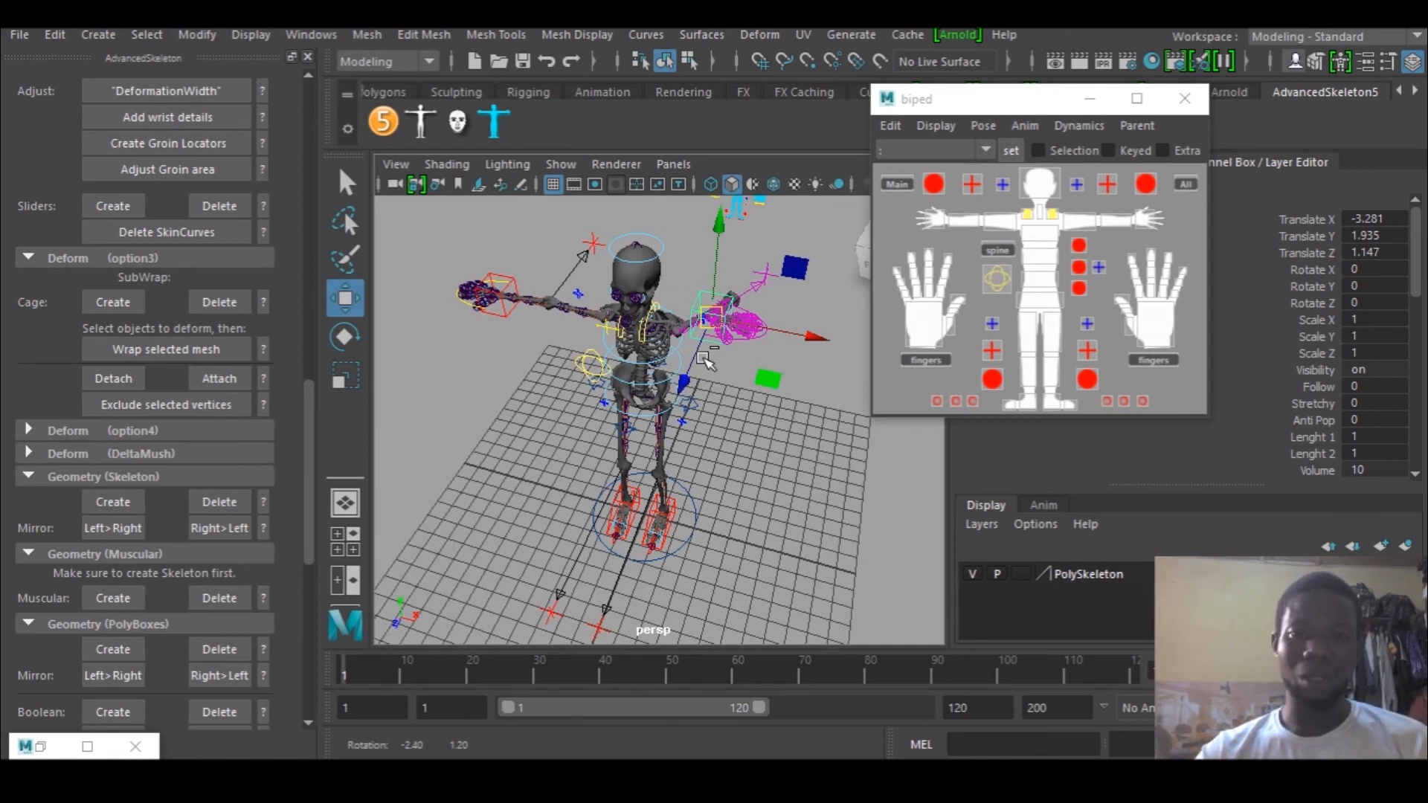
{"action": "mouse_move", "coordinate": [661, 283]}
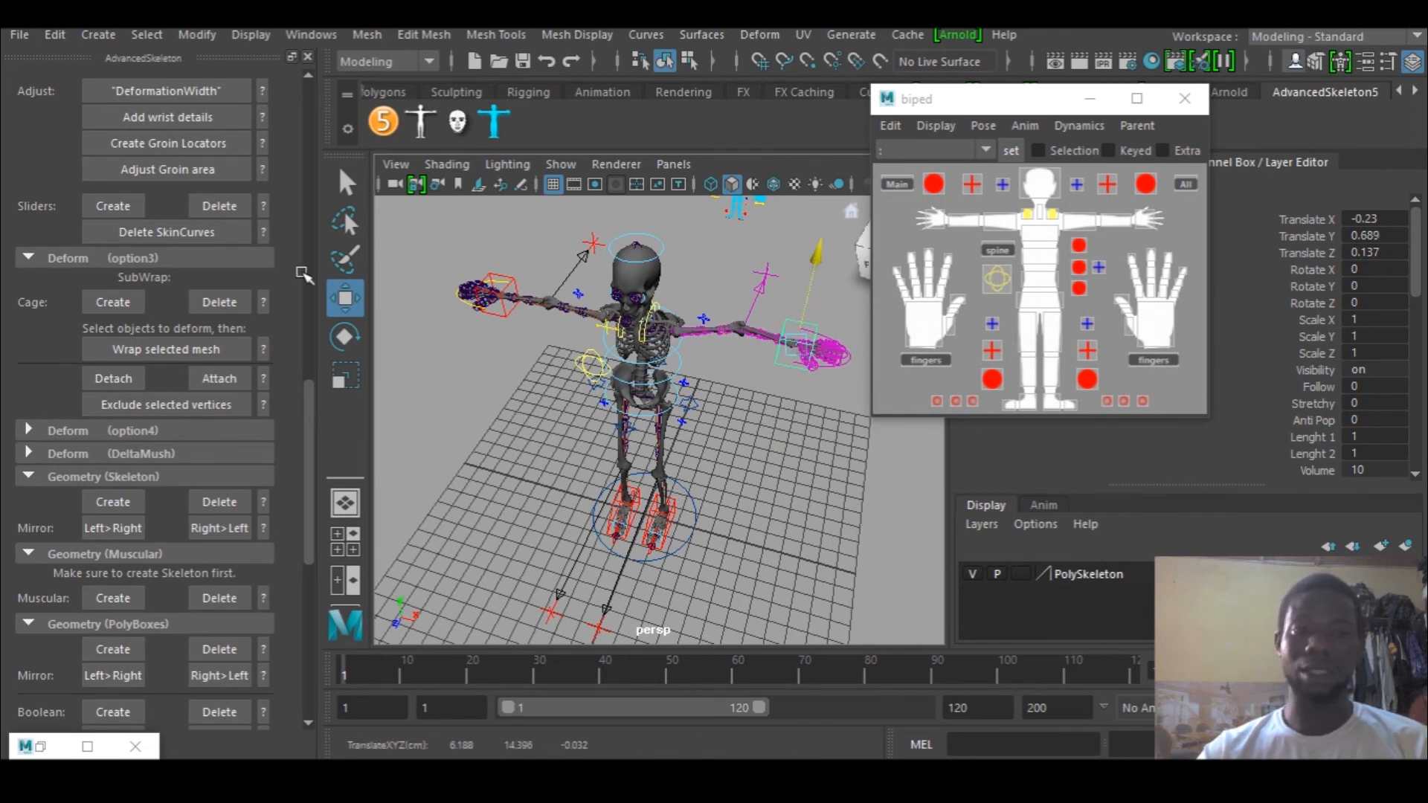
{"action": "left_click", "coordinate": [800, 323]}
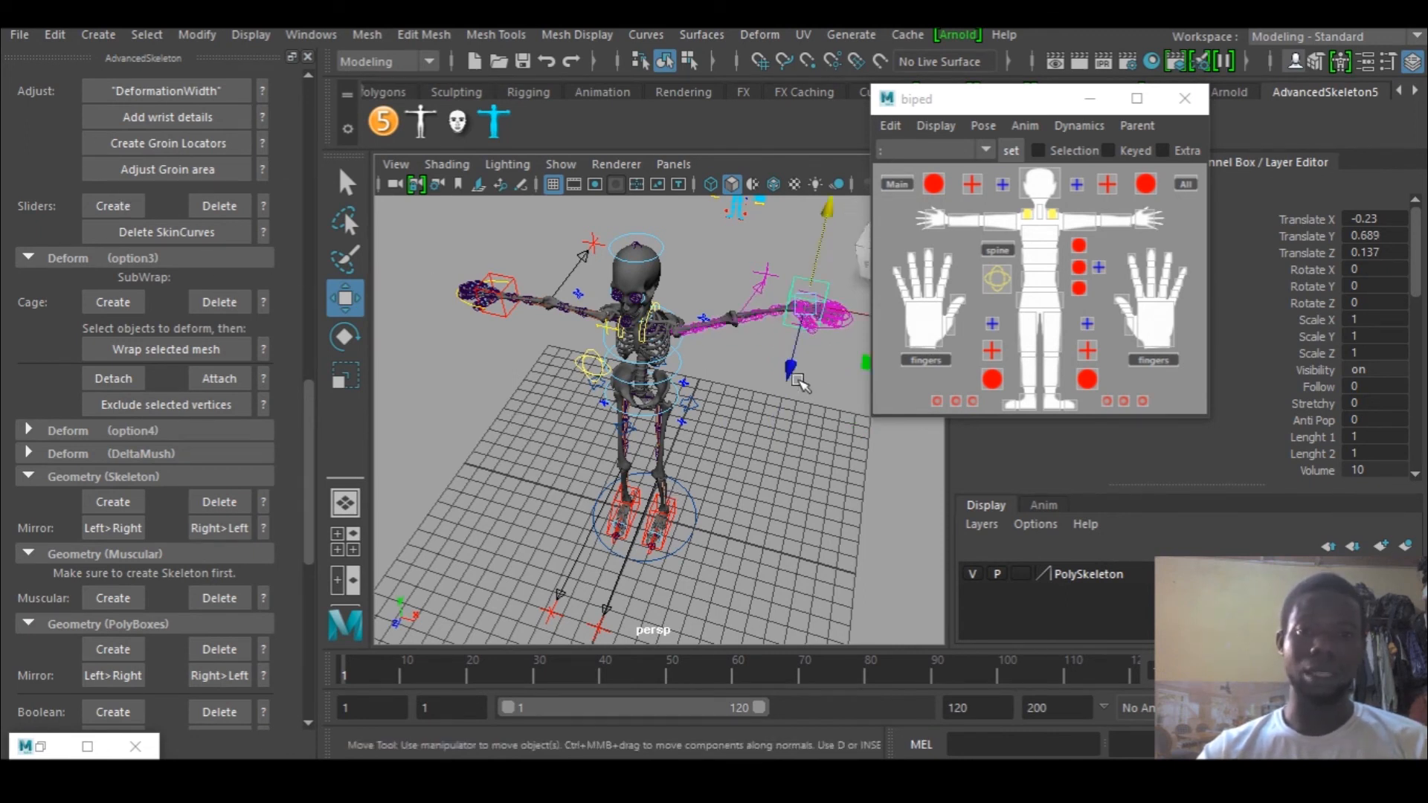
{"action": "left_click_drag", "start_coordinate": [788, 369], "coordinate": [804, 314]}
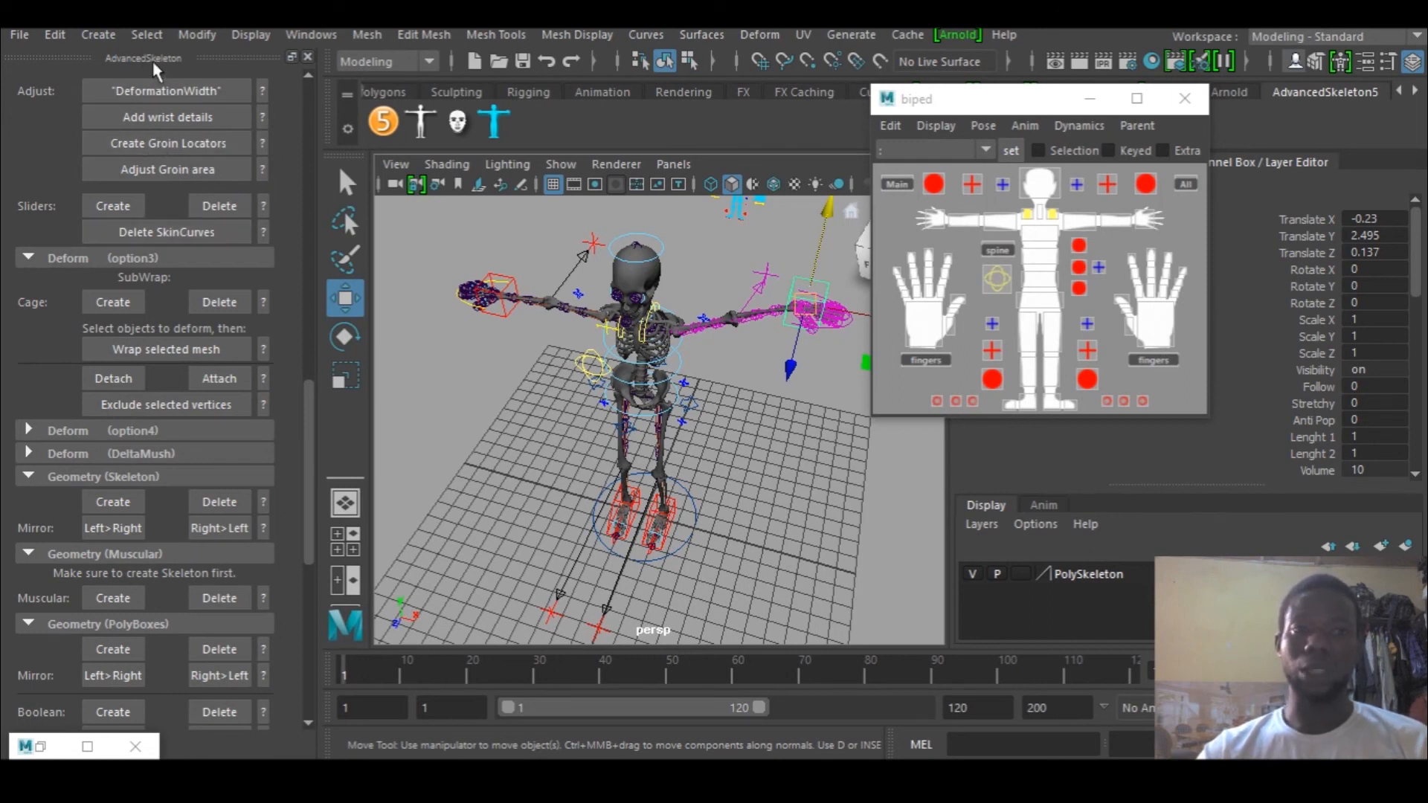
{"action": "mouse_move", "coordinate": [610, 343]}
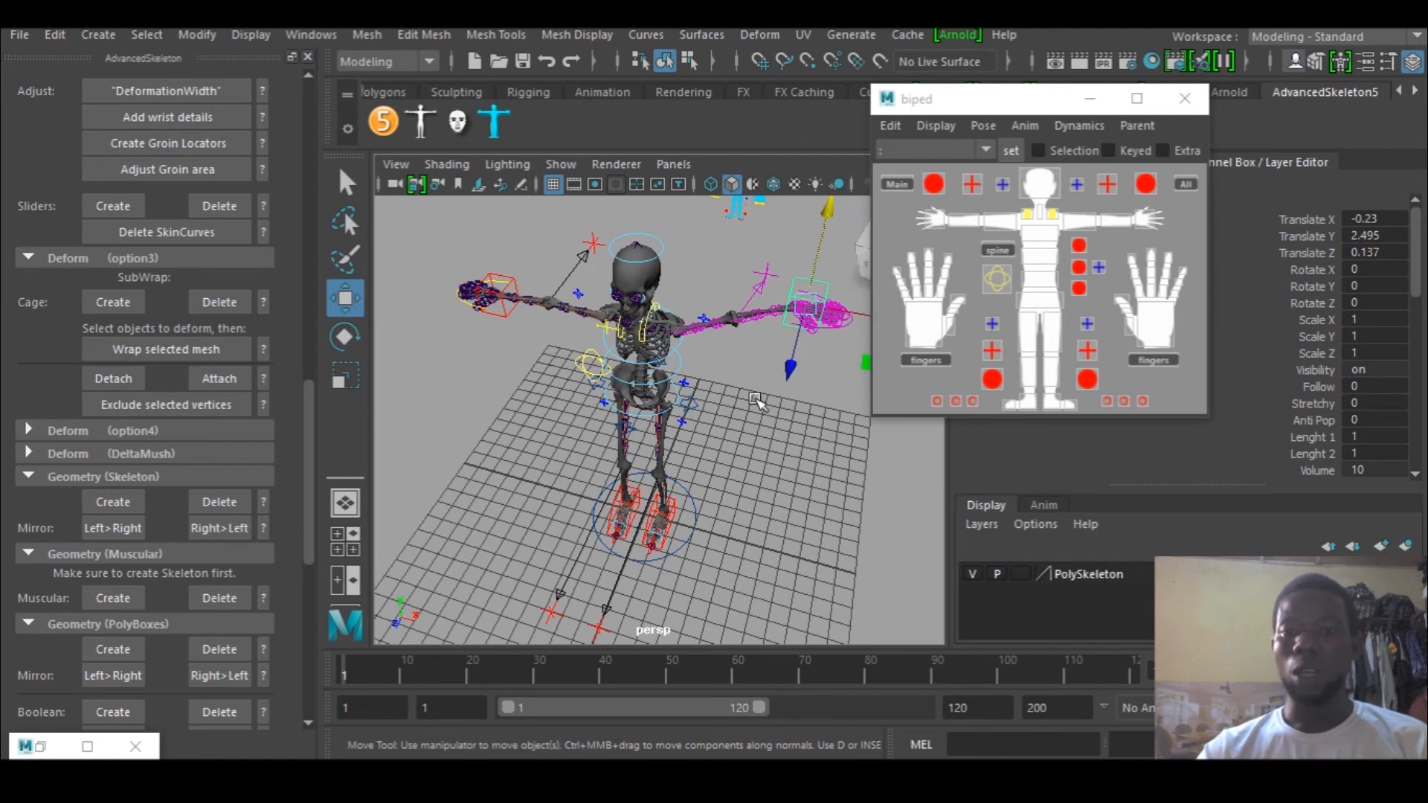
{"action": "mouse_move", "coordinate": [752, 403]}
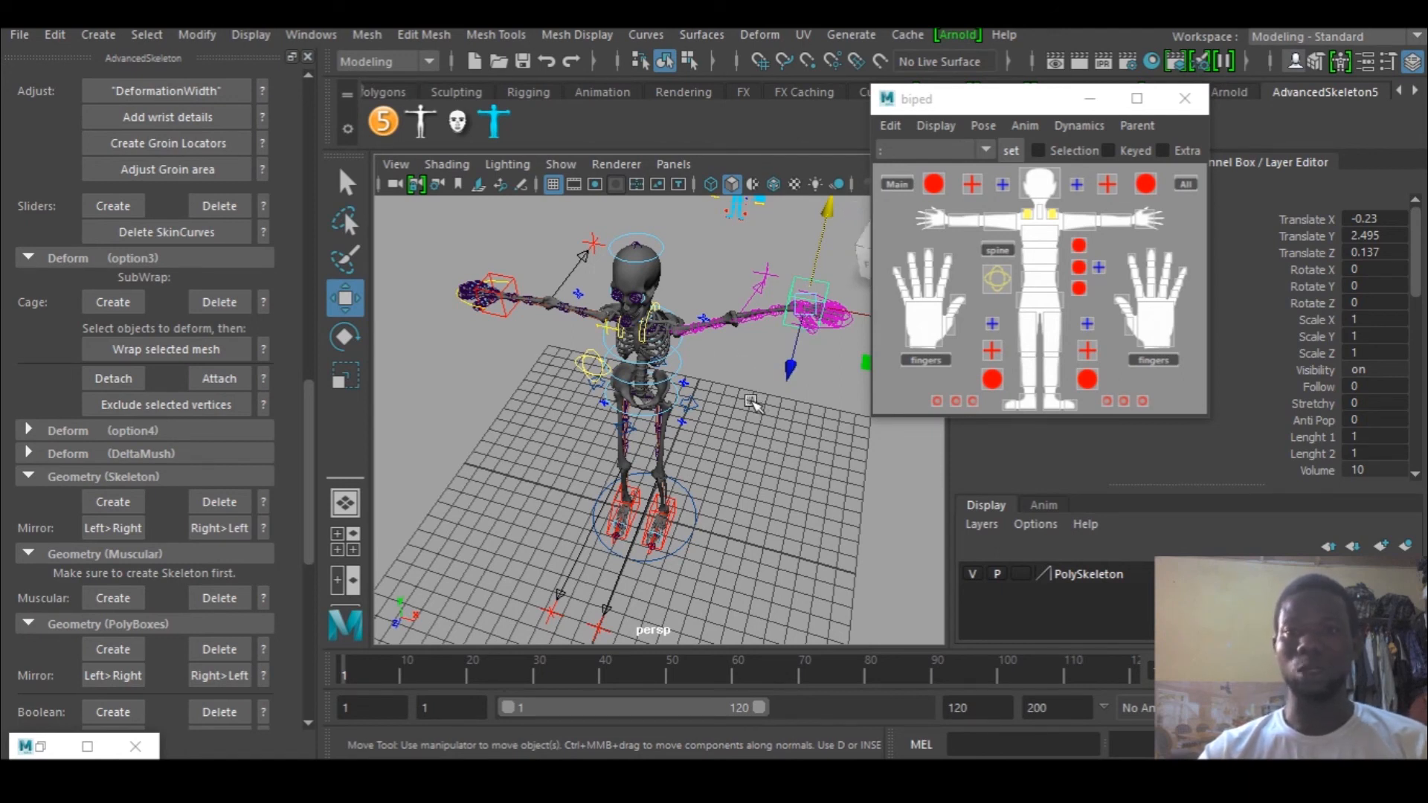